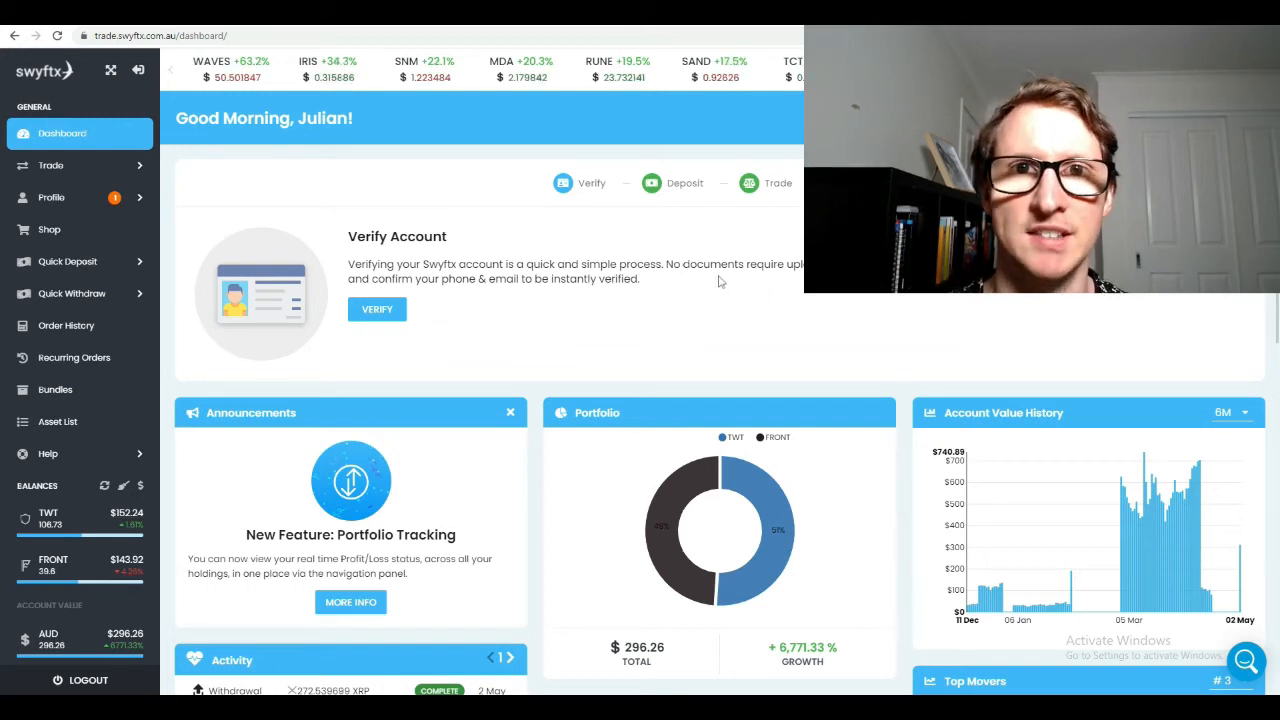
{"action": "mouse_move", "coordinate": [710, 290]}
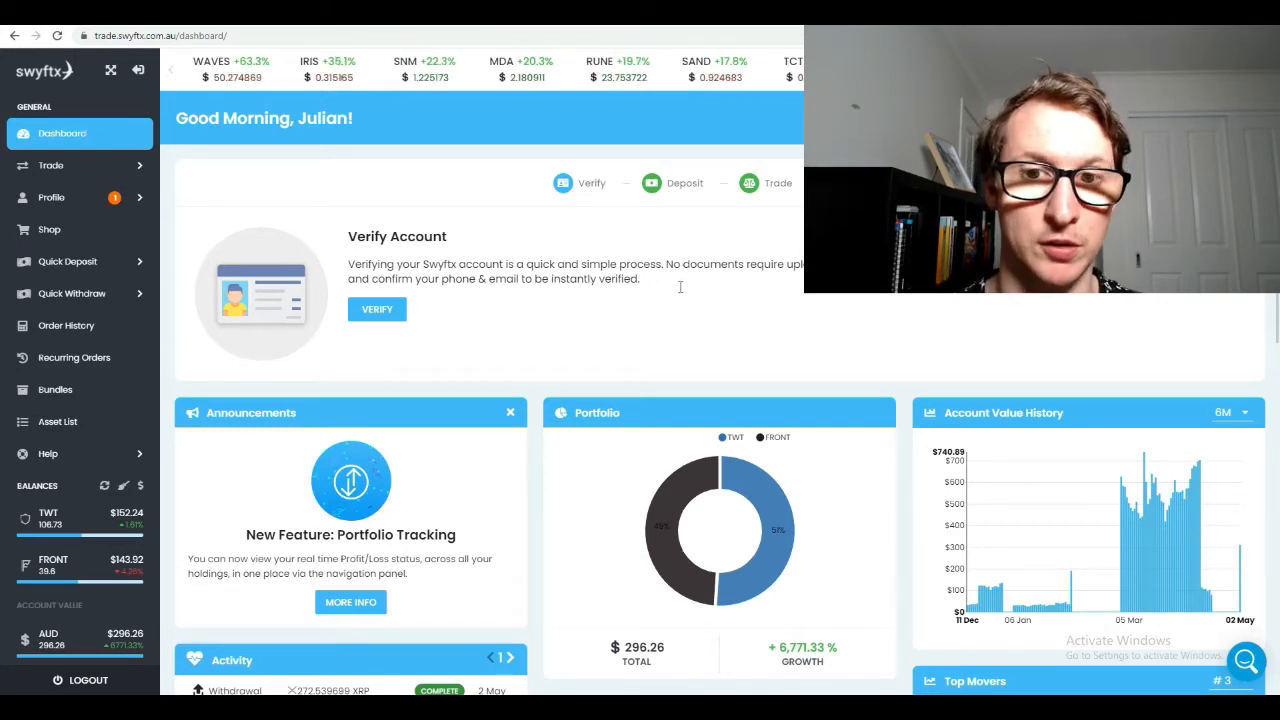
{"action": "mouse_move", "coordinate": [684, 316]}
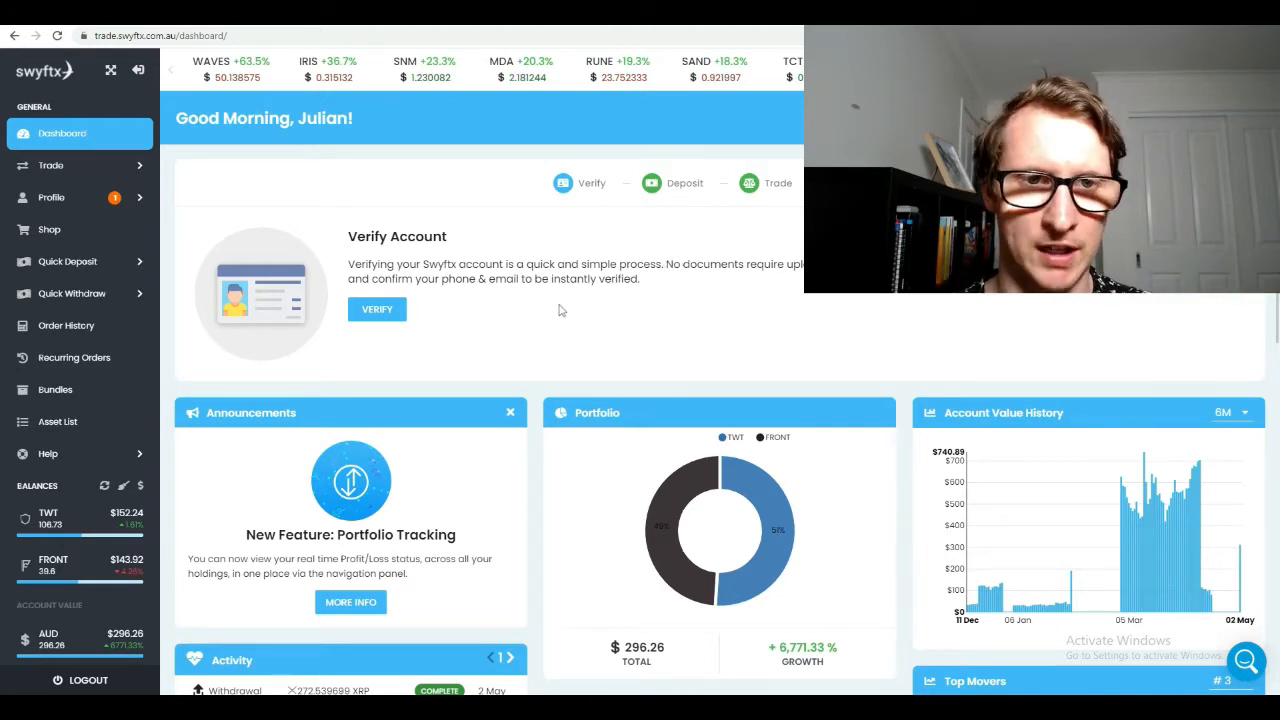
Expand Trade in the sidebar and go to the Buy page for TWT
{"action": "left_click_drag", "start_coordinate": [348, 236], "coordinate": [640, 280]}
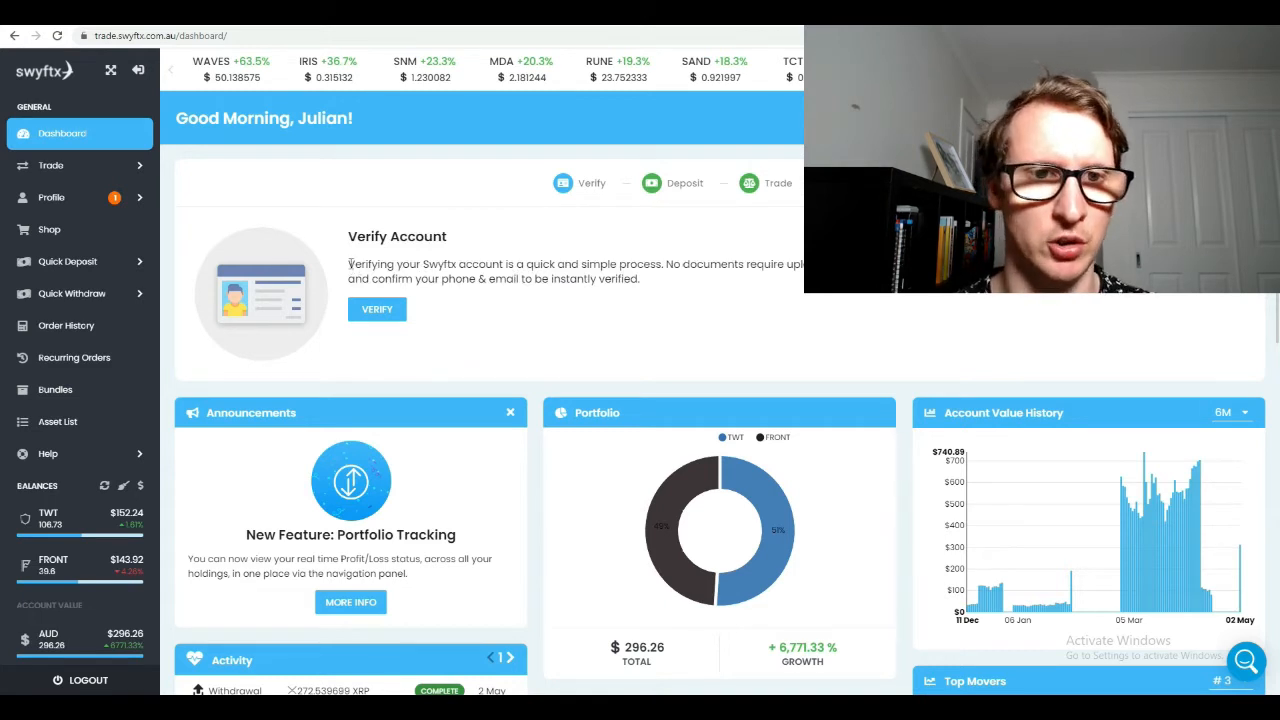
{"action": "mouse_move", "coordinate": [80, 164]}
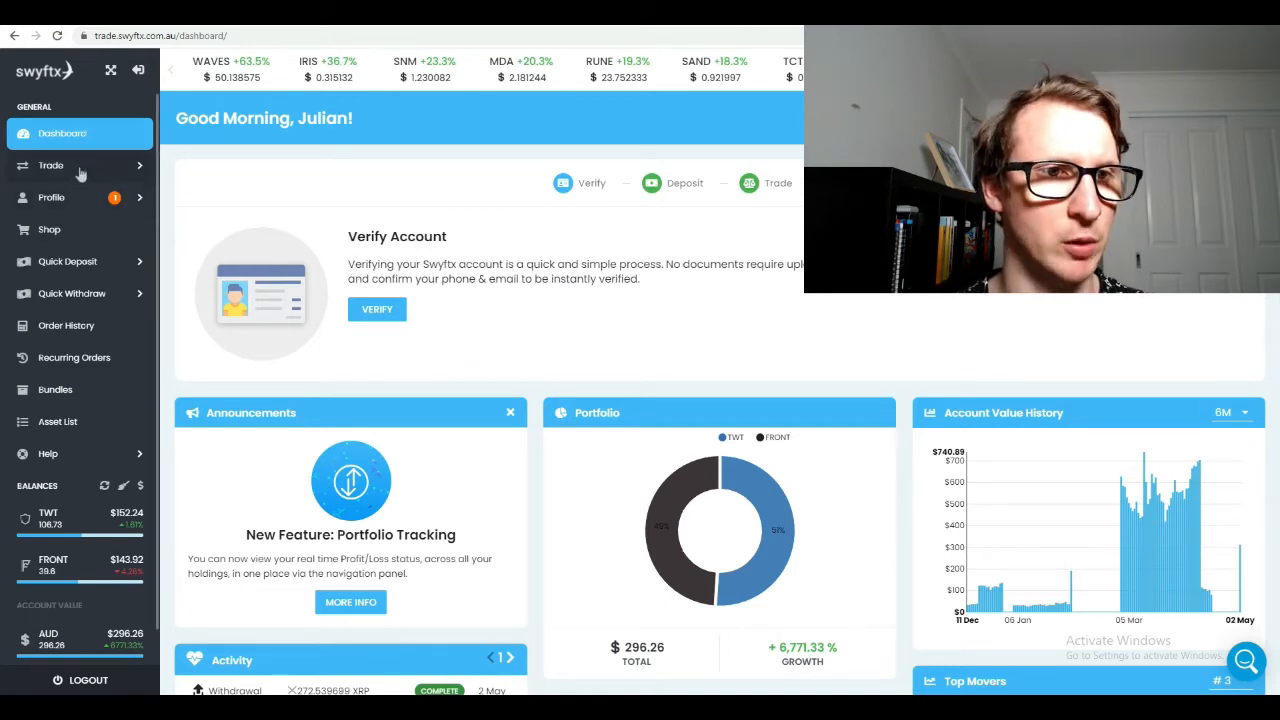
{"action": "left_click", "coordinate": [50, 164]}
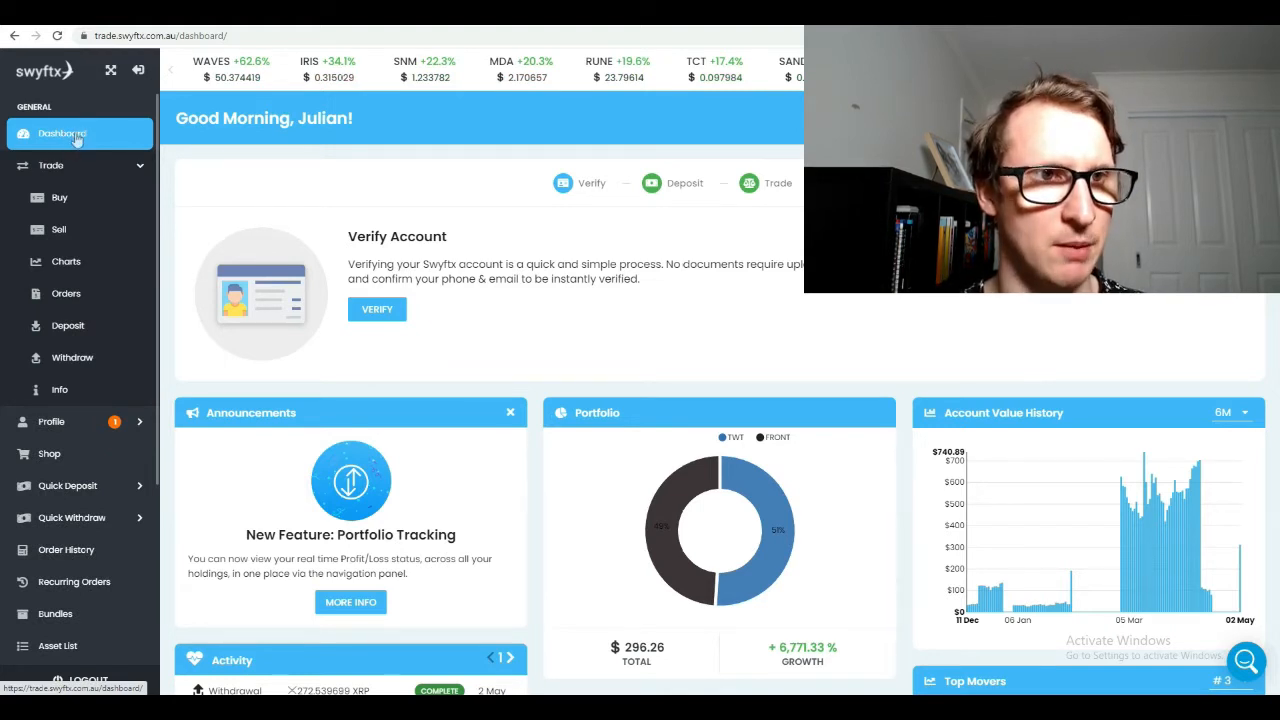
{"action": "mouse_move", "coordinate": [76, 132]}
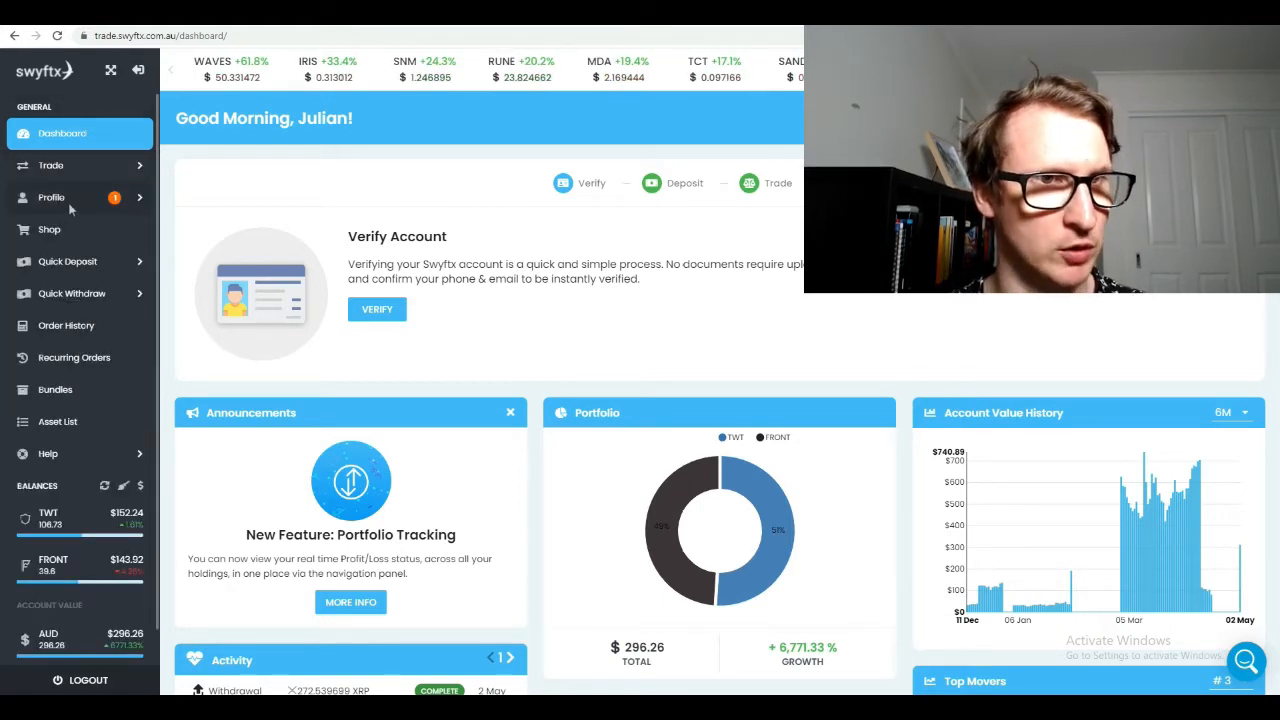
{"action": "left_click", "coordinate": [50, 164]}
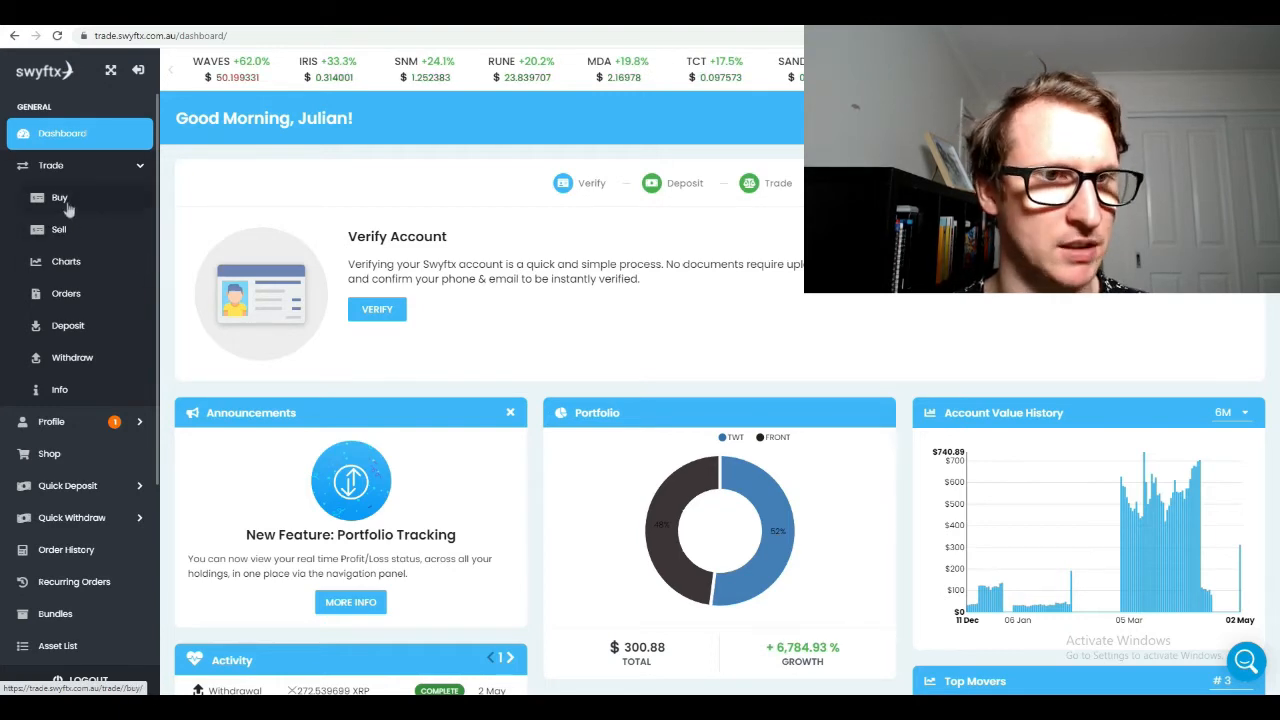
{"action": "left_click", "coordinate": [60, 198]}
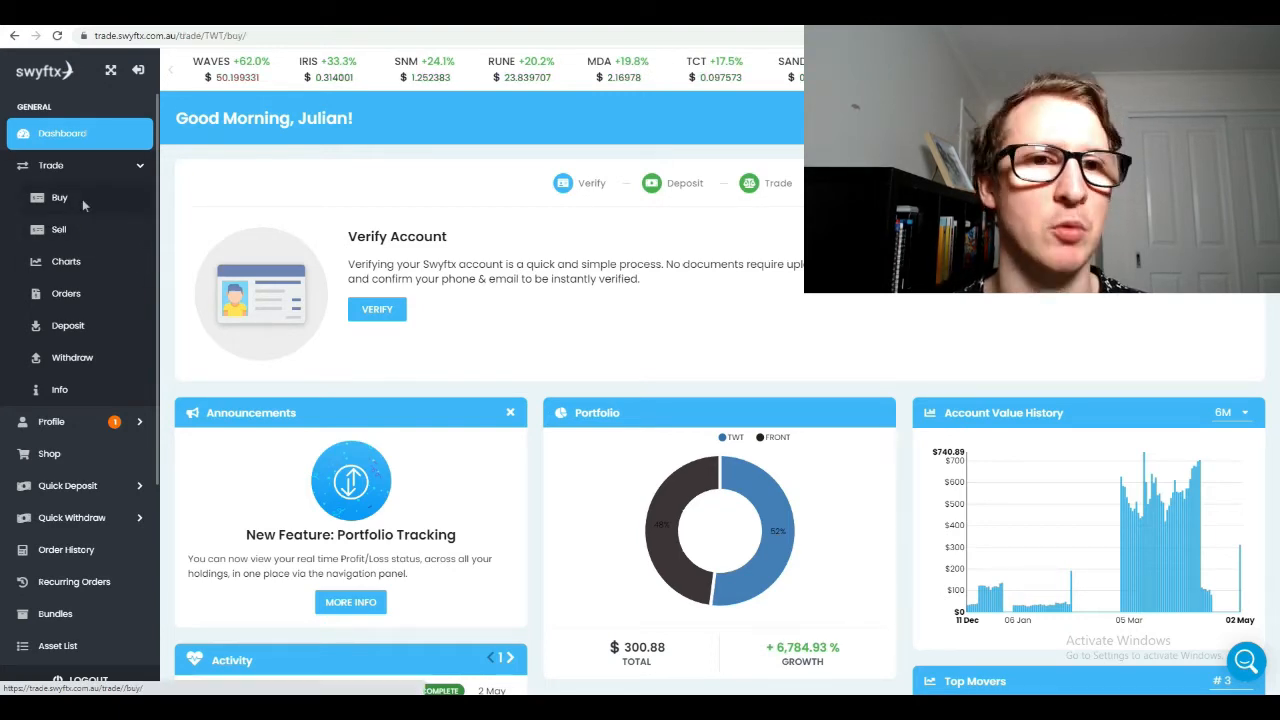
{"action": "left_click", "coordinate": [60, 198]}
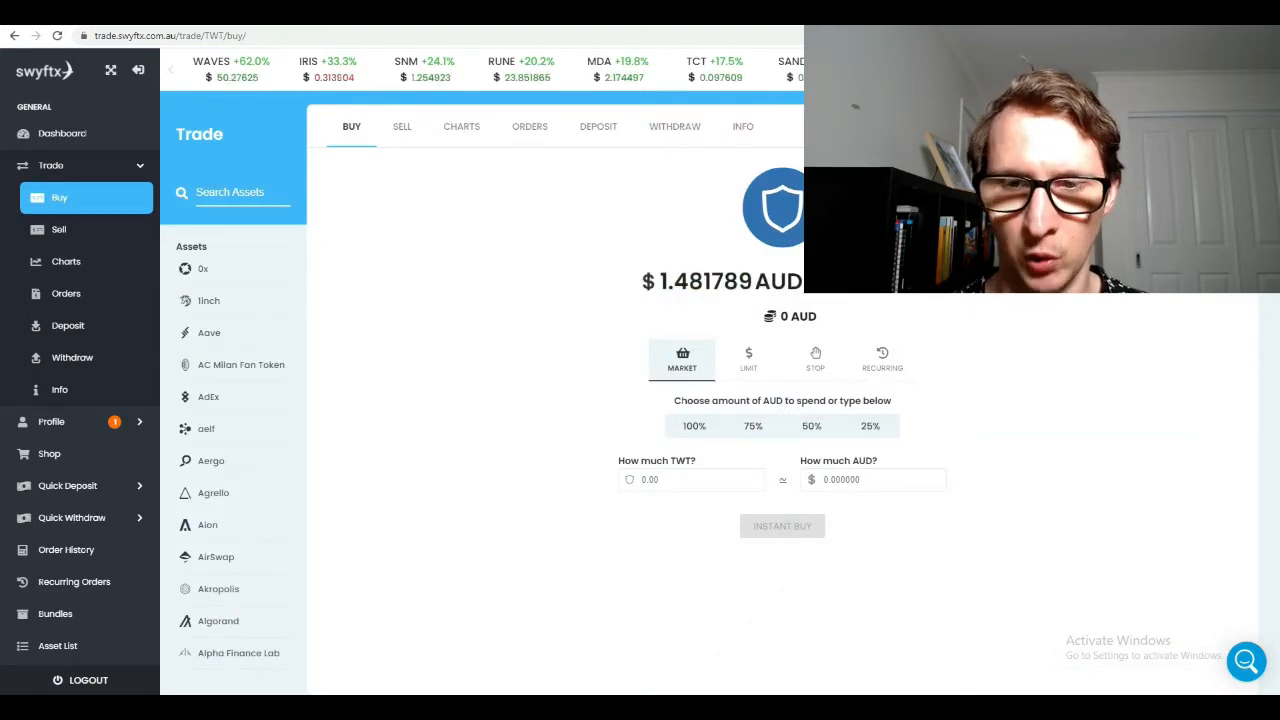
Make the TWT buy a limit order triggering at 1 AUD spending 100 AUD
{"action": "left_click", "coordinate": [748, 360]}
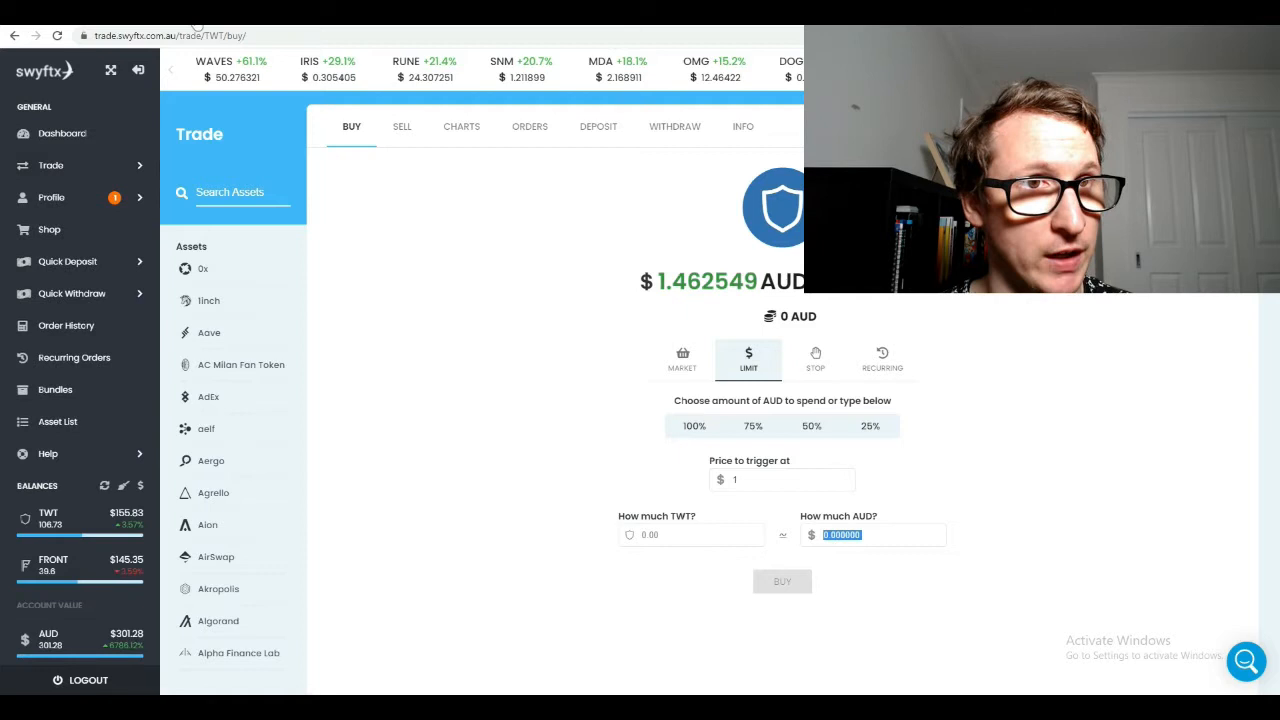
{"action": "left_click", "coordinate": [50, 164]}
{"action": "type", "text": "1"}
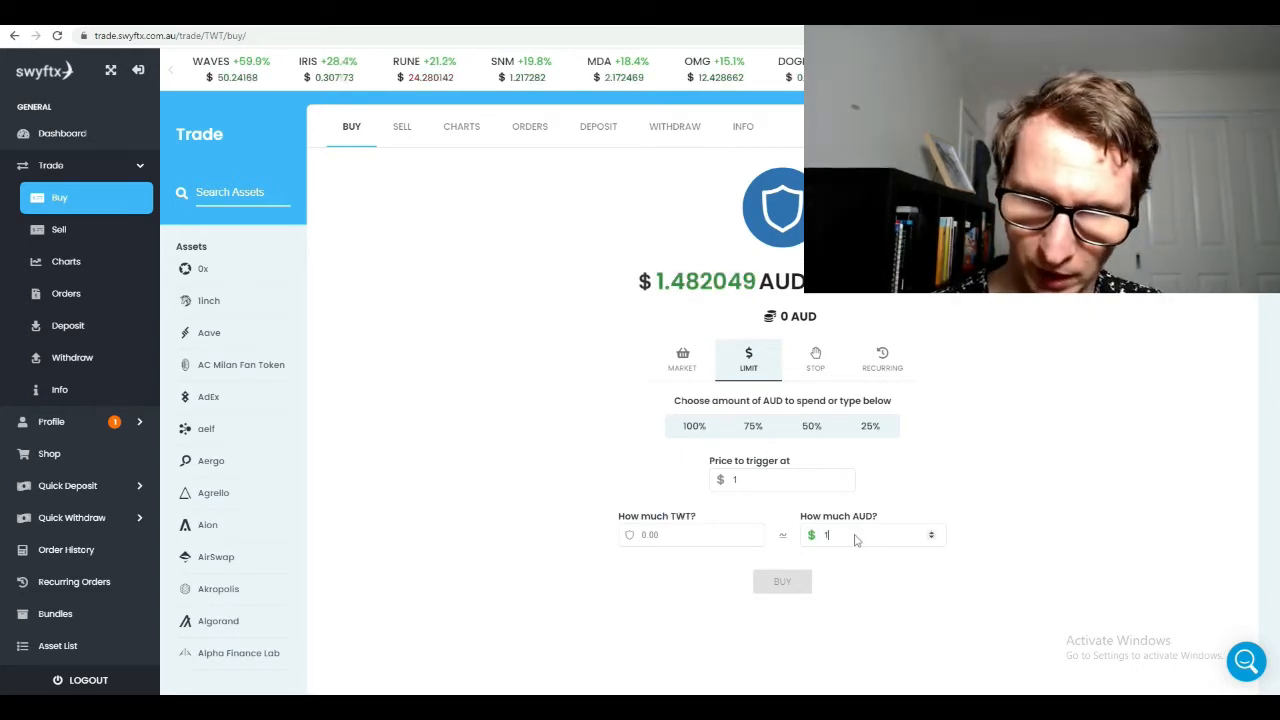
{"action": "type", "text": "00"}
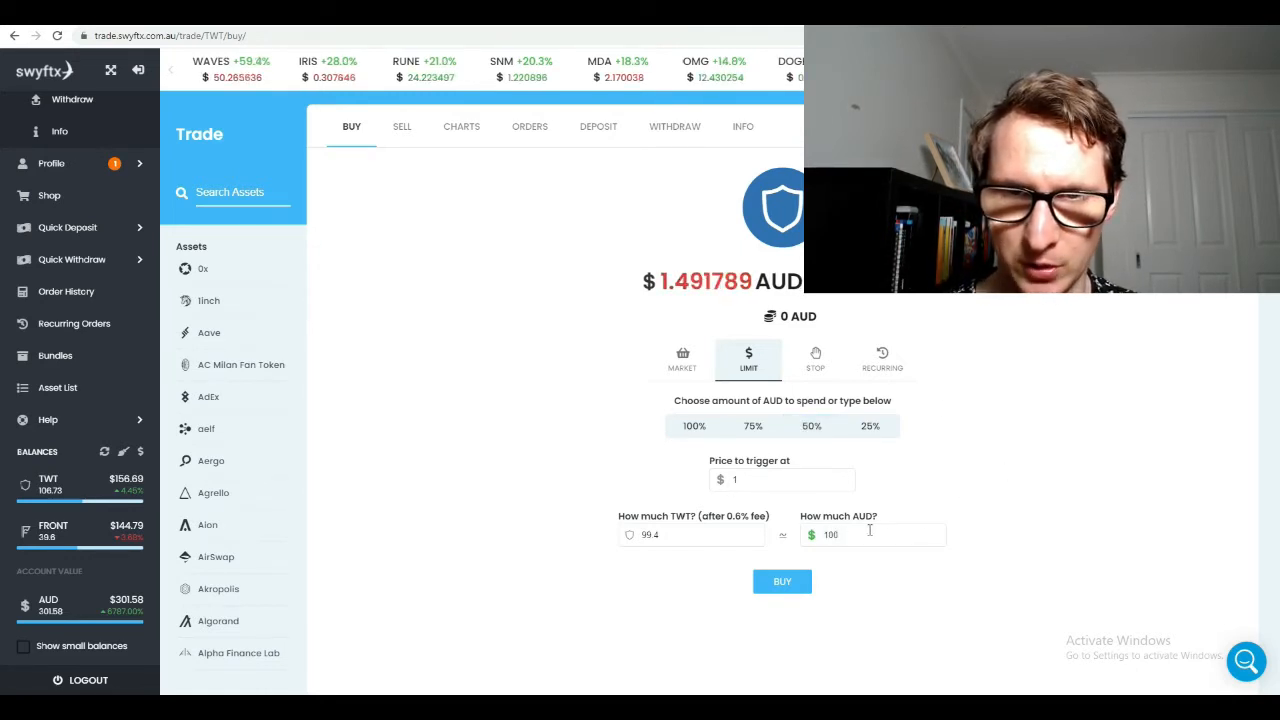
{"action": "mouse_move", "coordinate": [748, 360]}
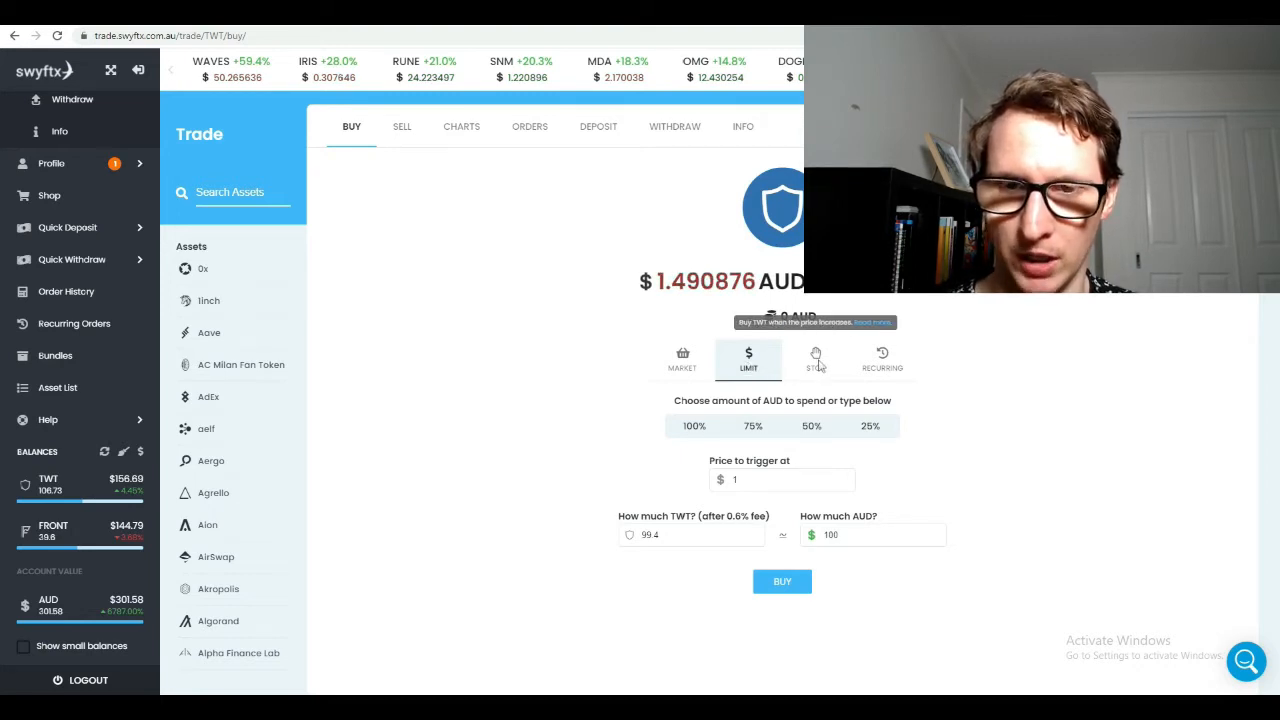
Make the TWT buy a stop order triggering at 1 AUD spending about 150 AUD
{"action": "left_click", "coordinate": [816, 358]}
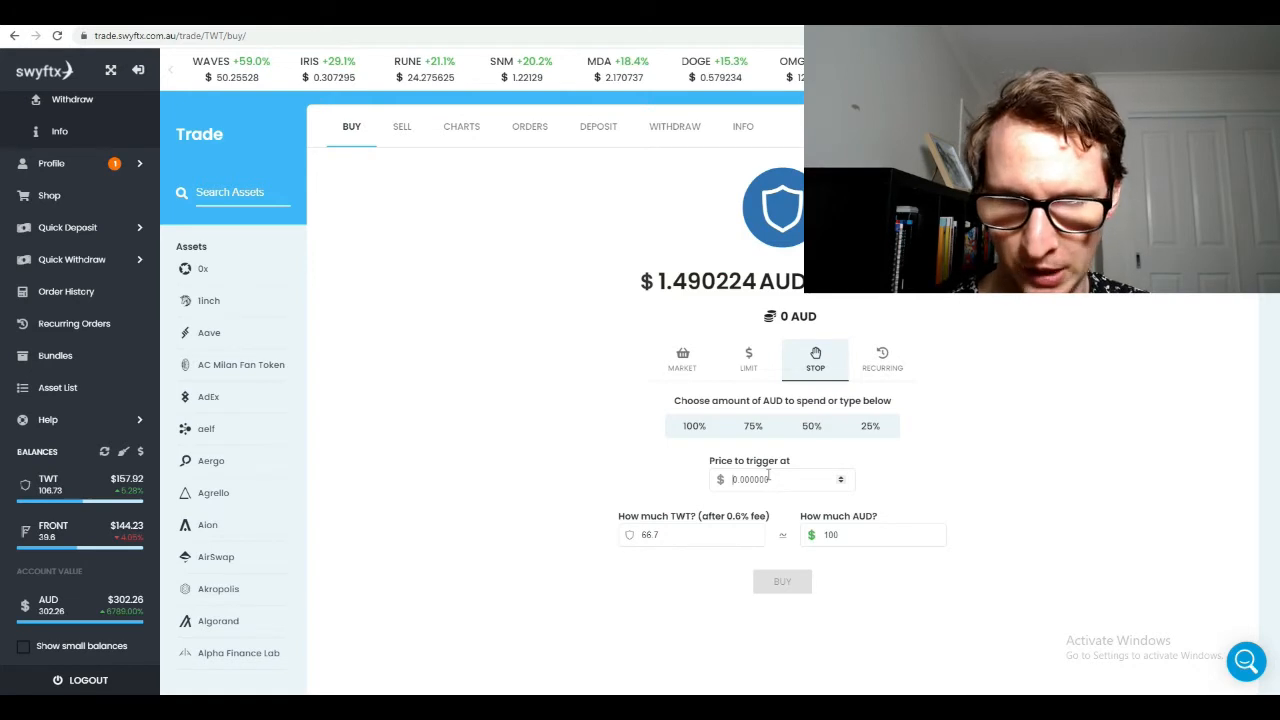
{"action": "type", "text": "1.60"}
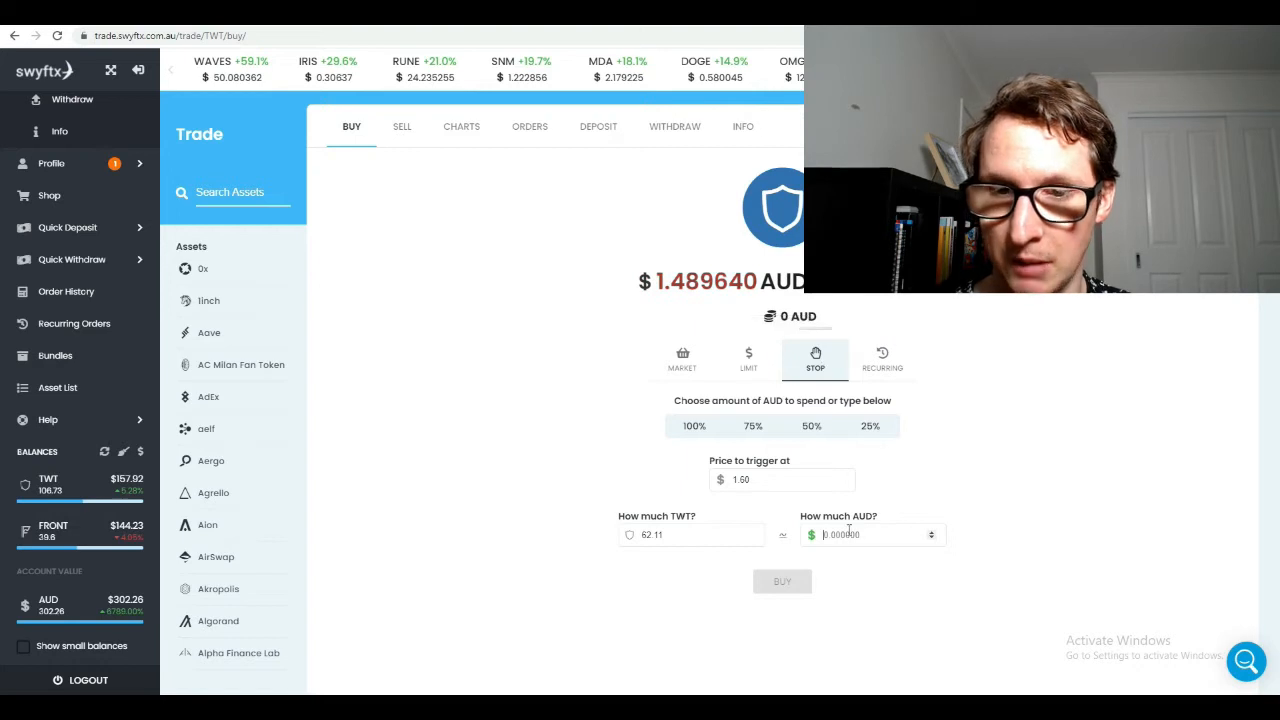
{"action": "type", "text": "1"}
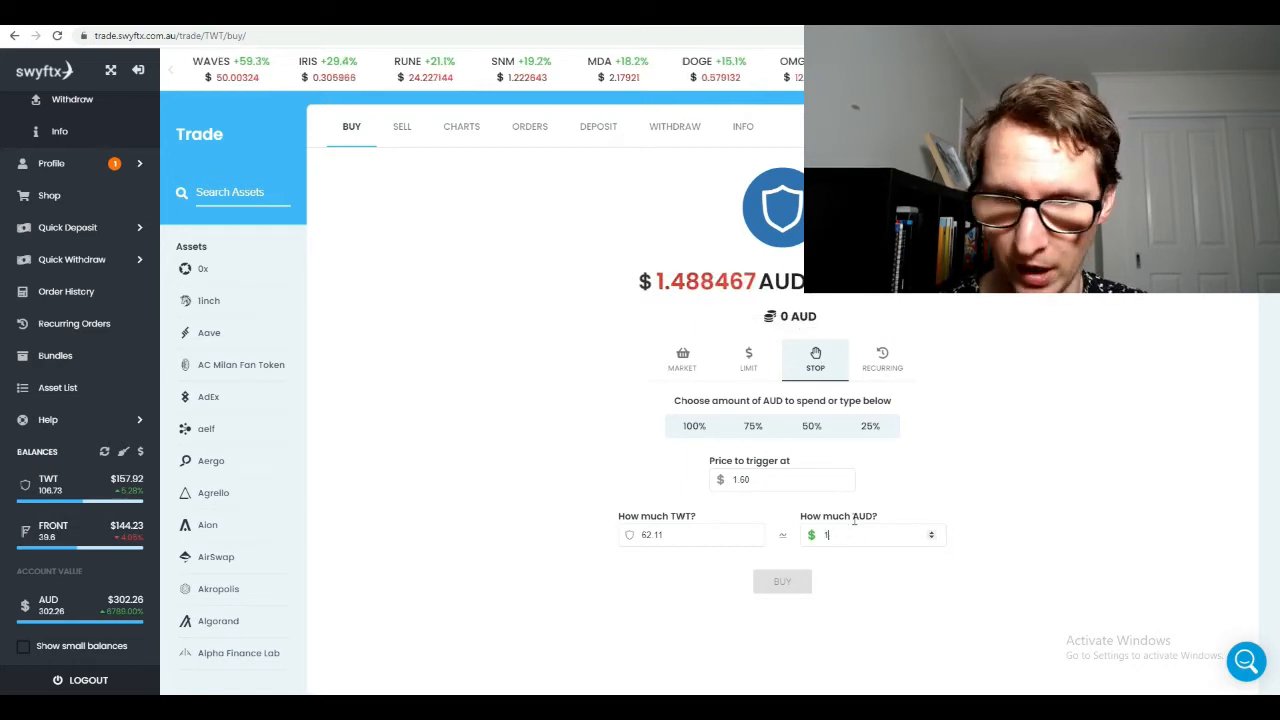
{"action": "type", "text": "50"}
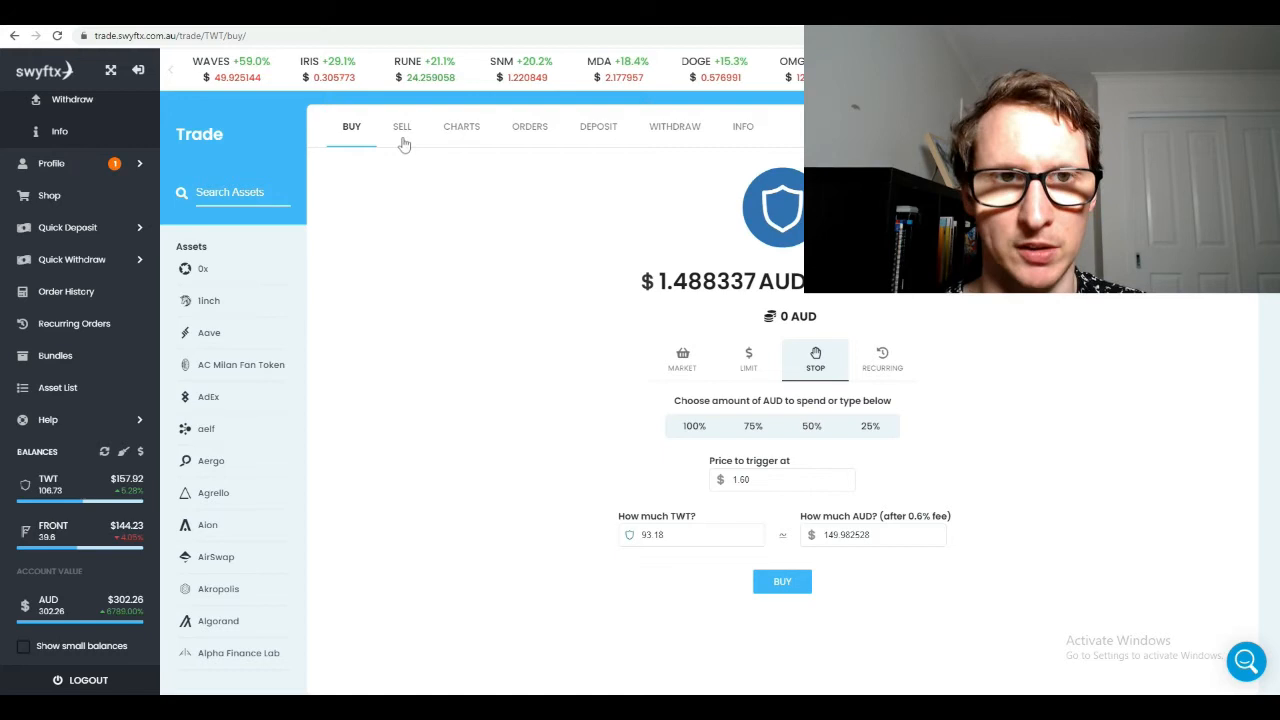
Switch to selling TWT as a limit order with a 3 AUD trigger price
{"action": "left_click", "coordinate": [402, 126]}
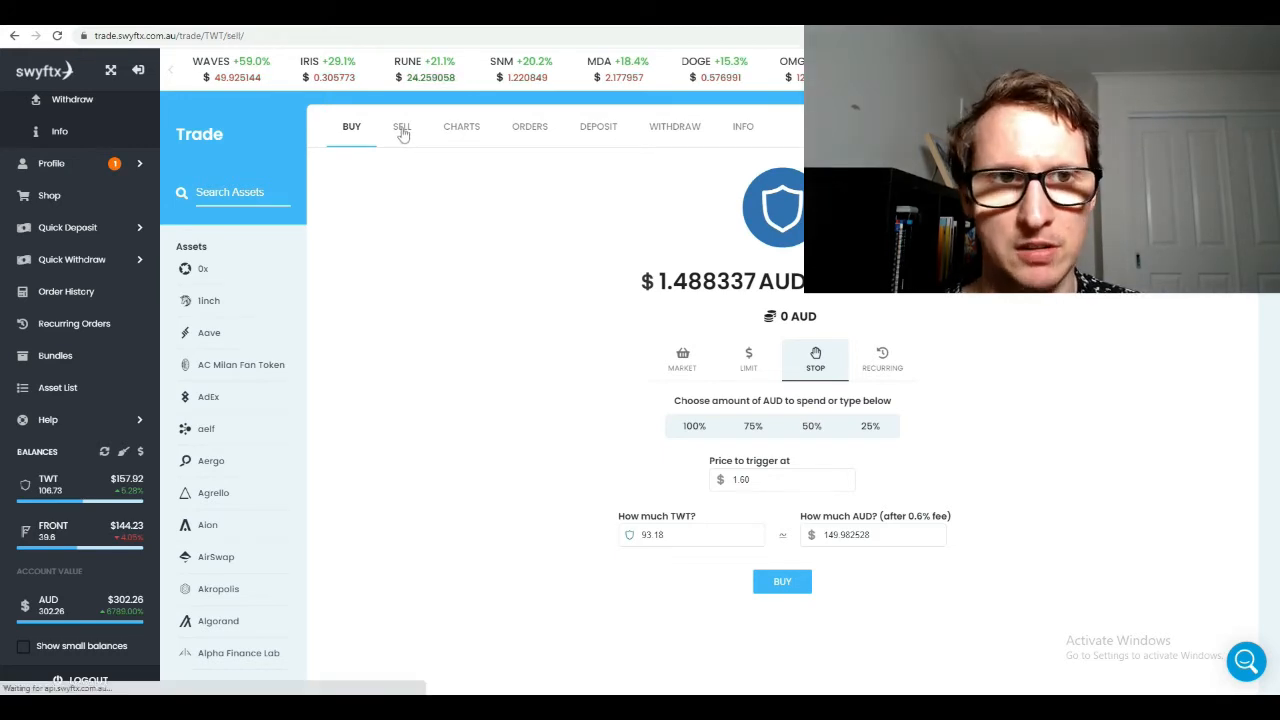
{"action": "left_click", "coordinate": [400, 126]}
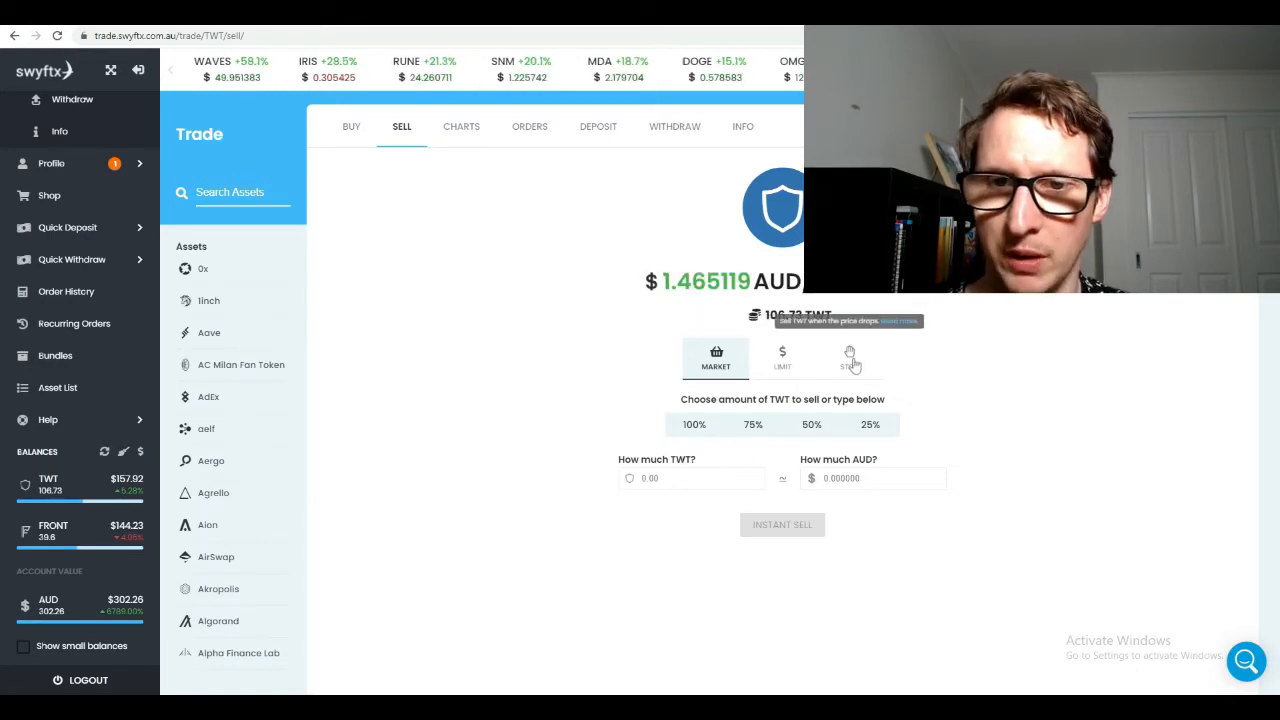
{"action": "left_click", "coordinate": [782, 358]}
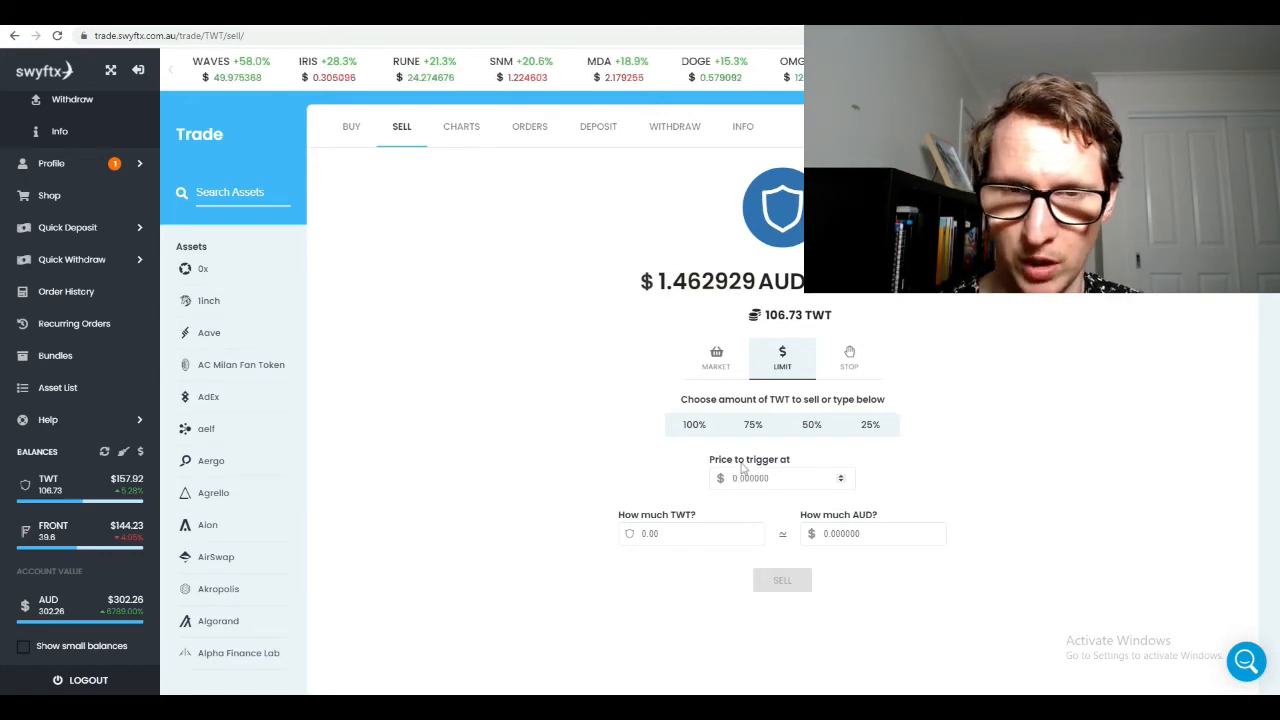
{"action": "type", "text": "3"}
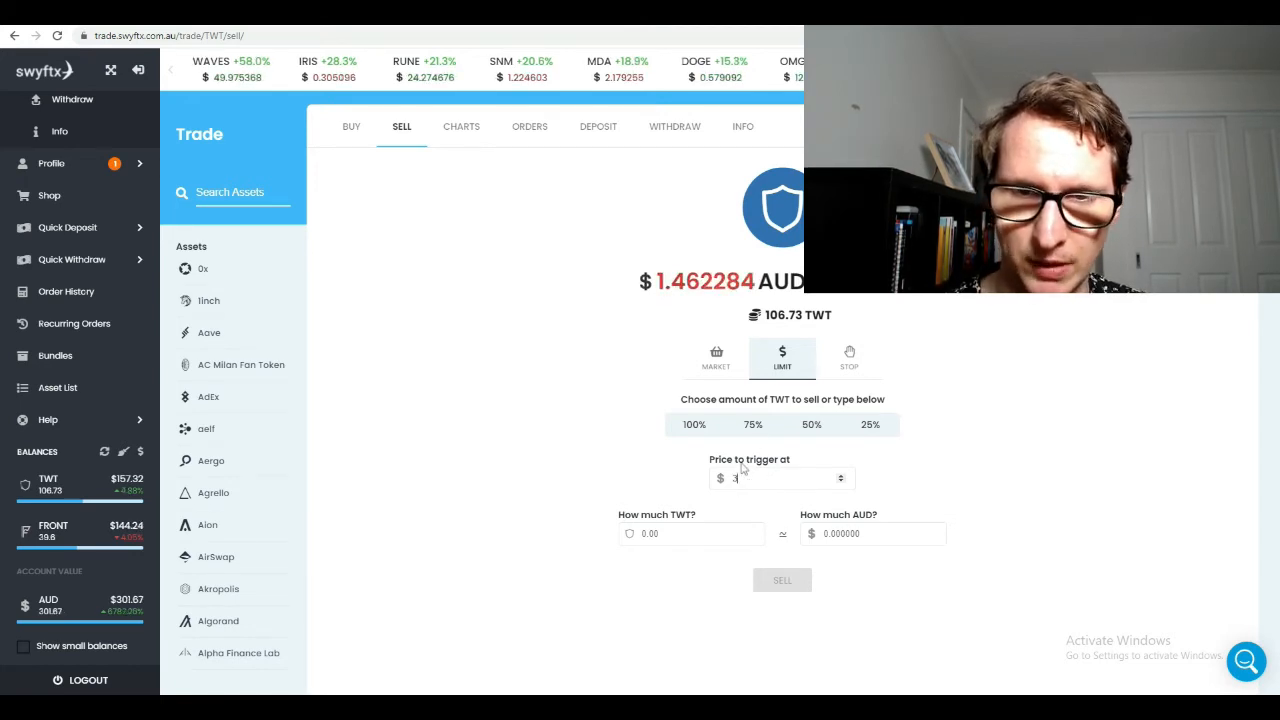
{"action": "left_click", "coordinate": [876, 532]}
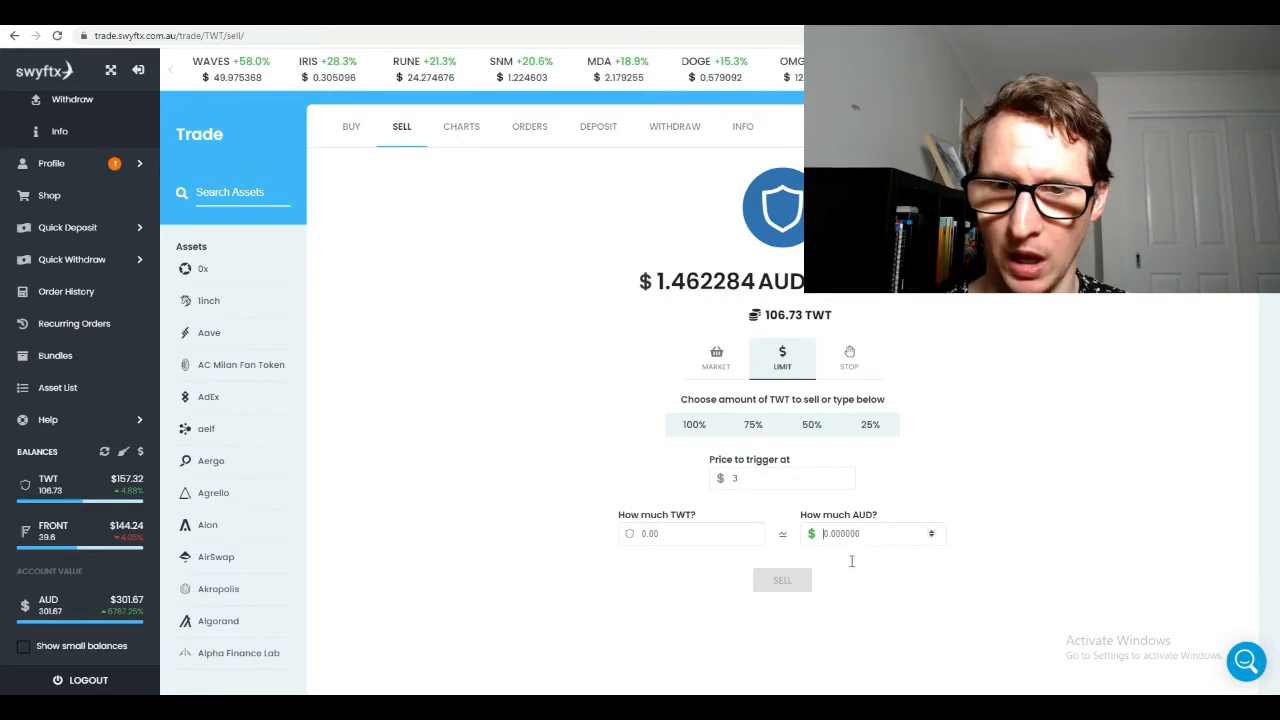
Try the full and quarter balance presets, then settle on selling 53.36 TWT
{"action": "left_click", "coordinate": [694, 424]}
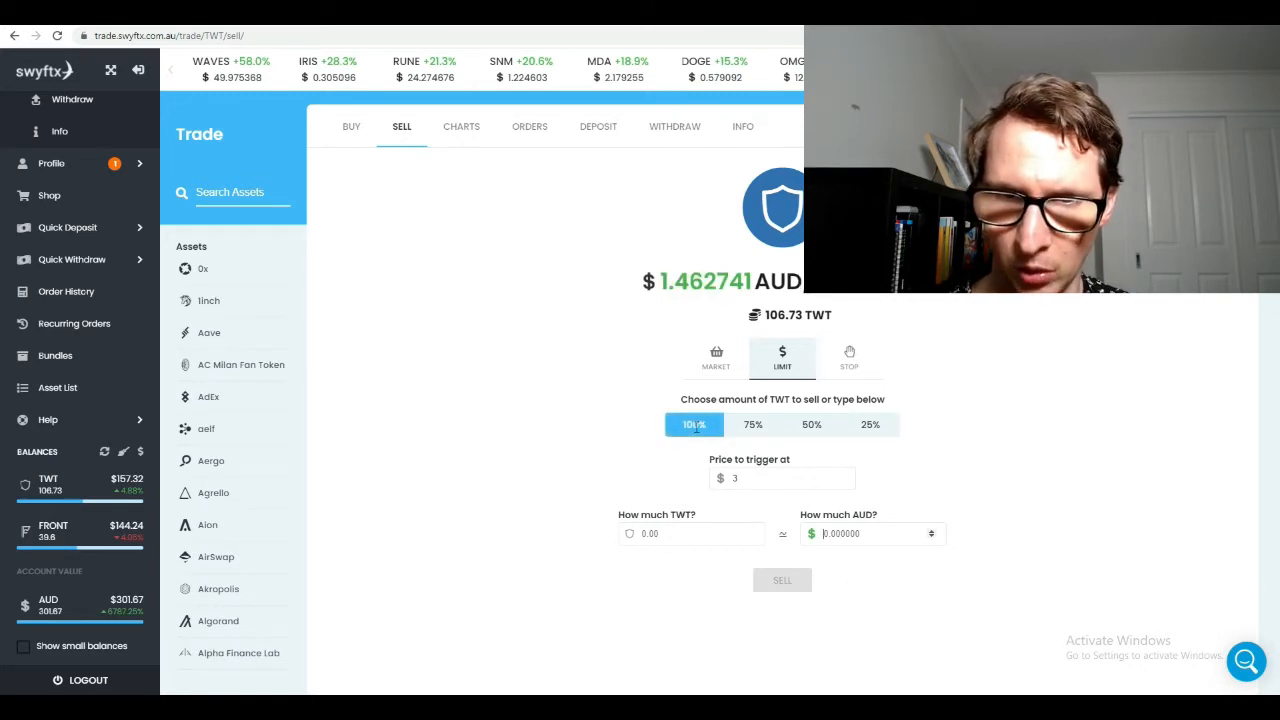
{"action": "left_click", "coordinate": [870, 424]}
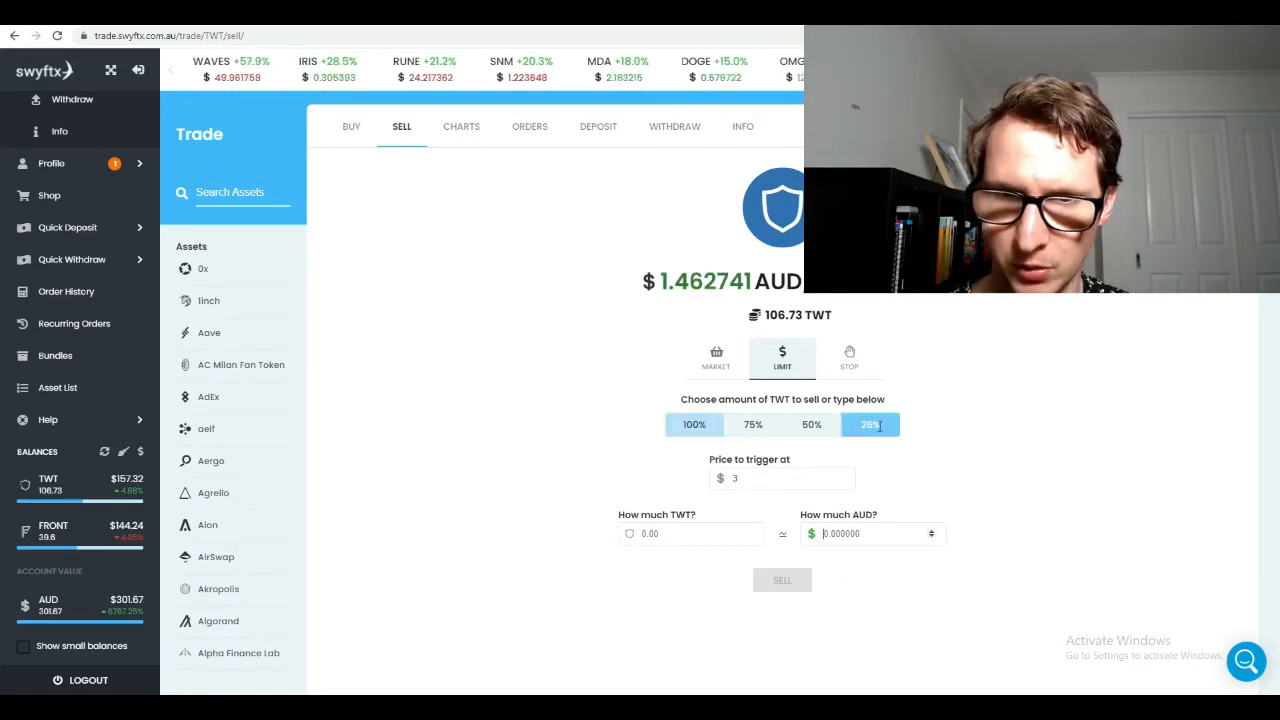
{"action": "left_click", "coordinate": [752, 424]}
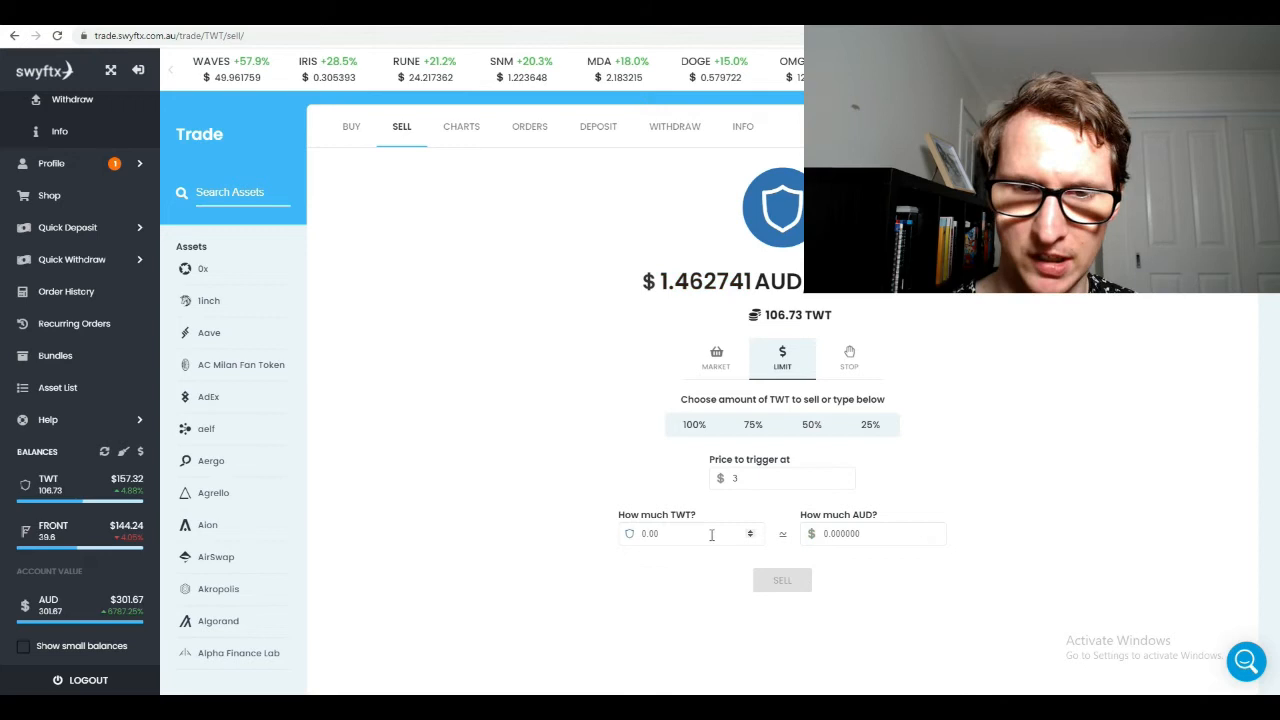
{"action": "type", "text": "107"}
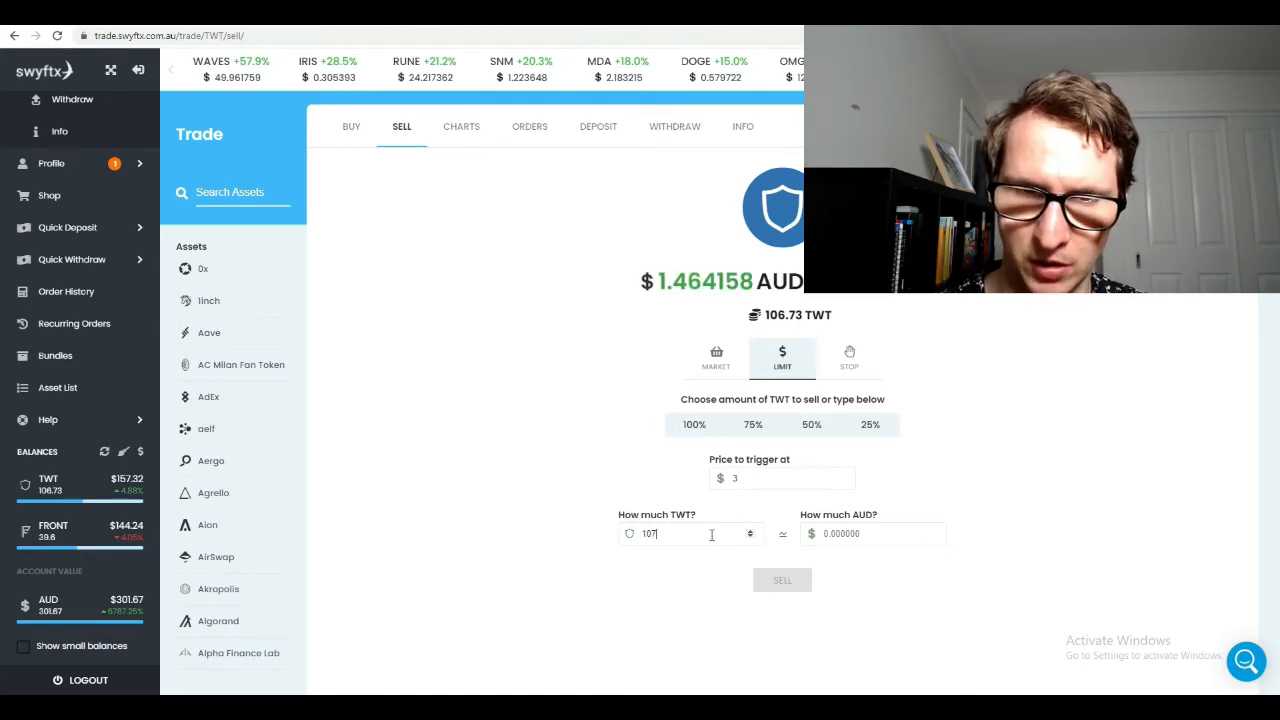
{"action": "type", "text": "50"}
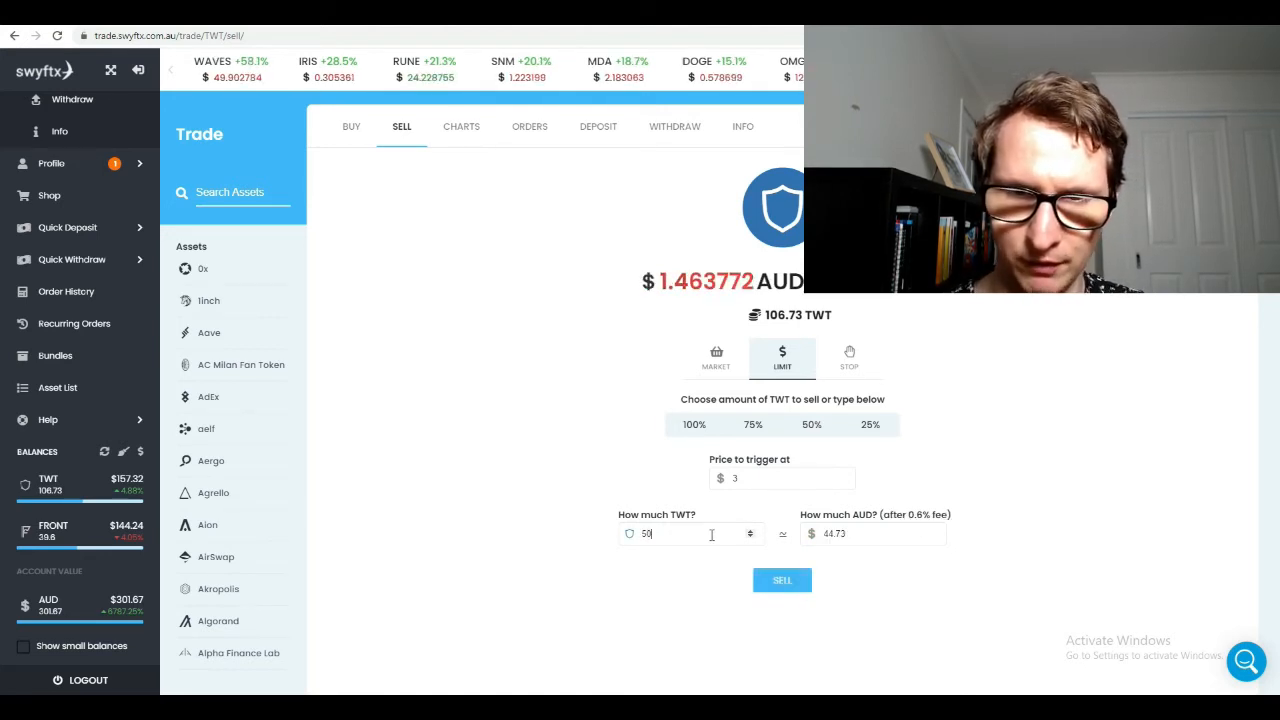
{"action": "left_click", "coordinate": [812, 424]}
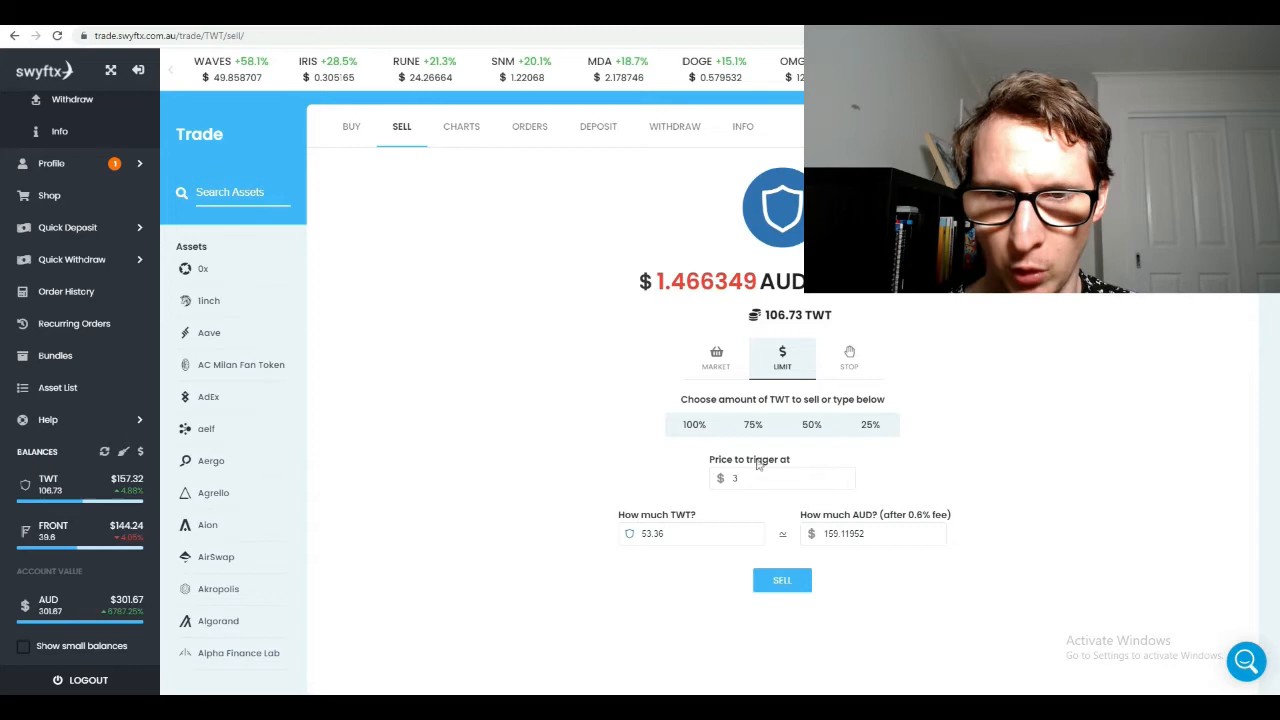
Confirm the 53.36 TWT limit sell at 3 AUD and switch the sell form to Stop
{"action": "left_click", "coordinate": [780, 580]}
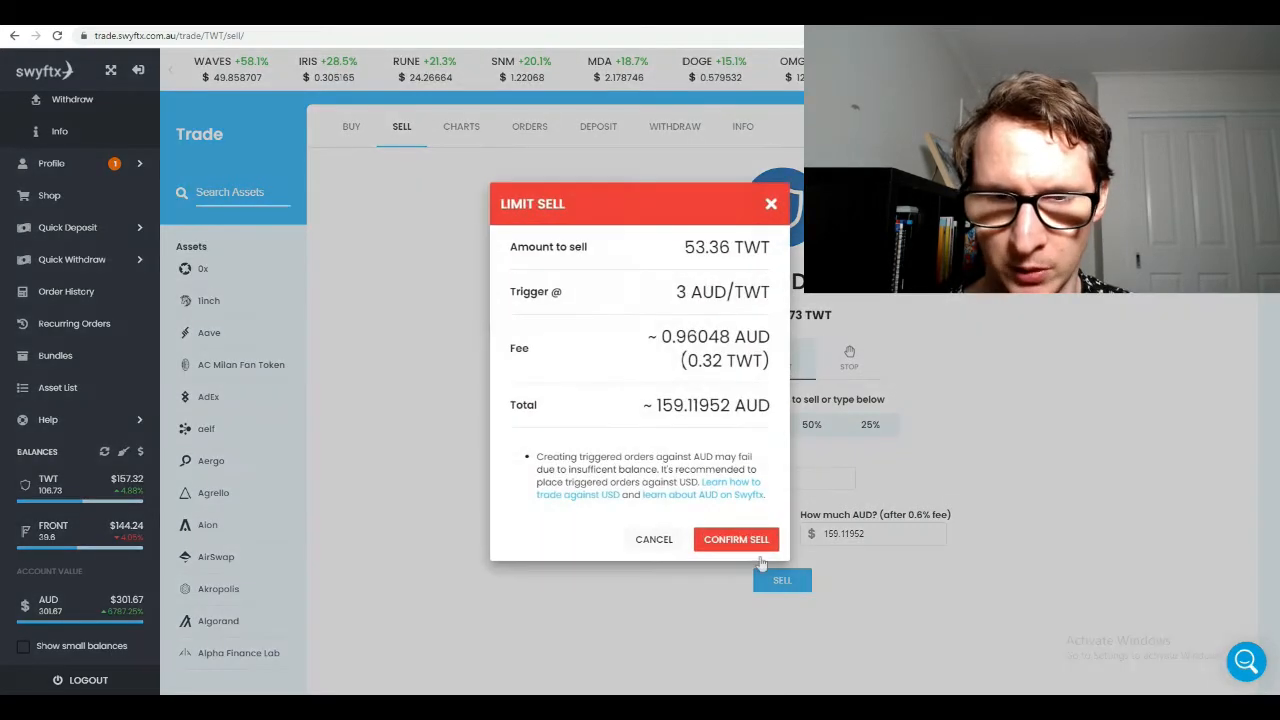
{"action": "left_click", "coordinate": [652, 540]}
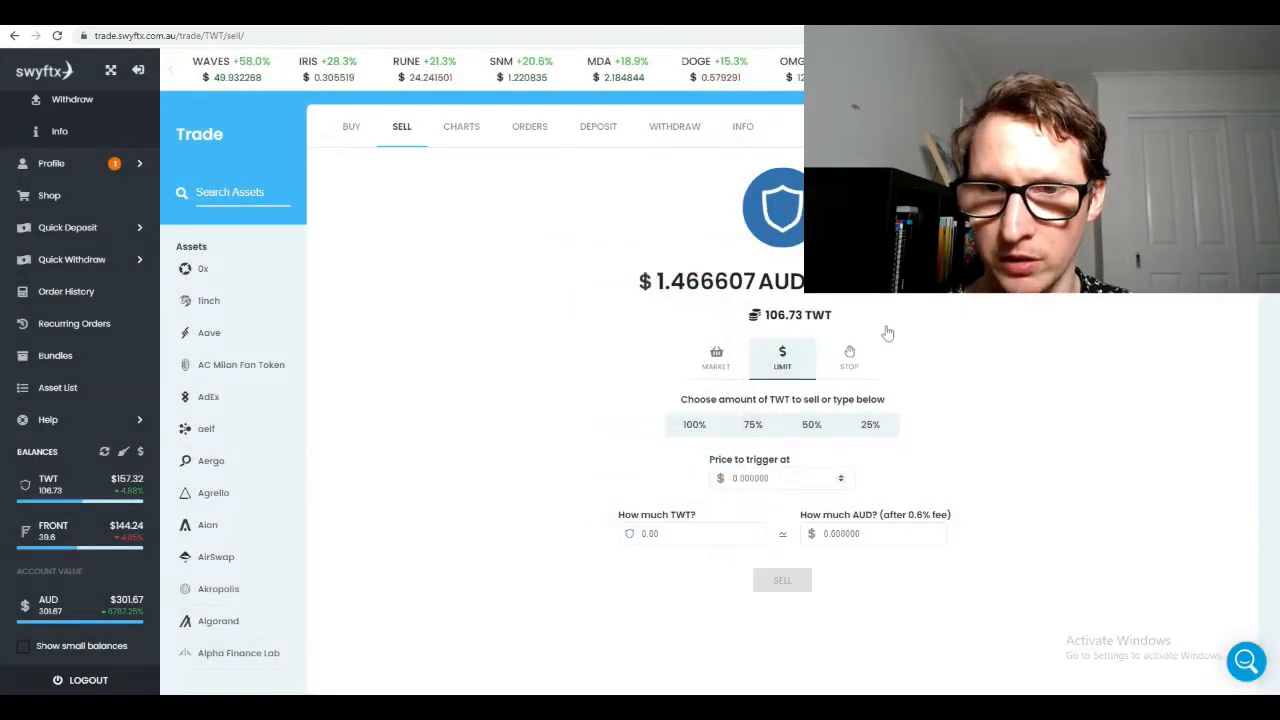
{"action": "left_click", "coordinate": [848, 358]}
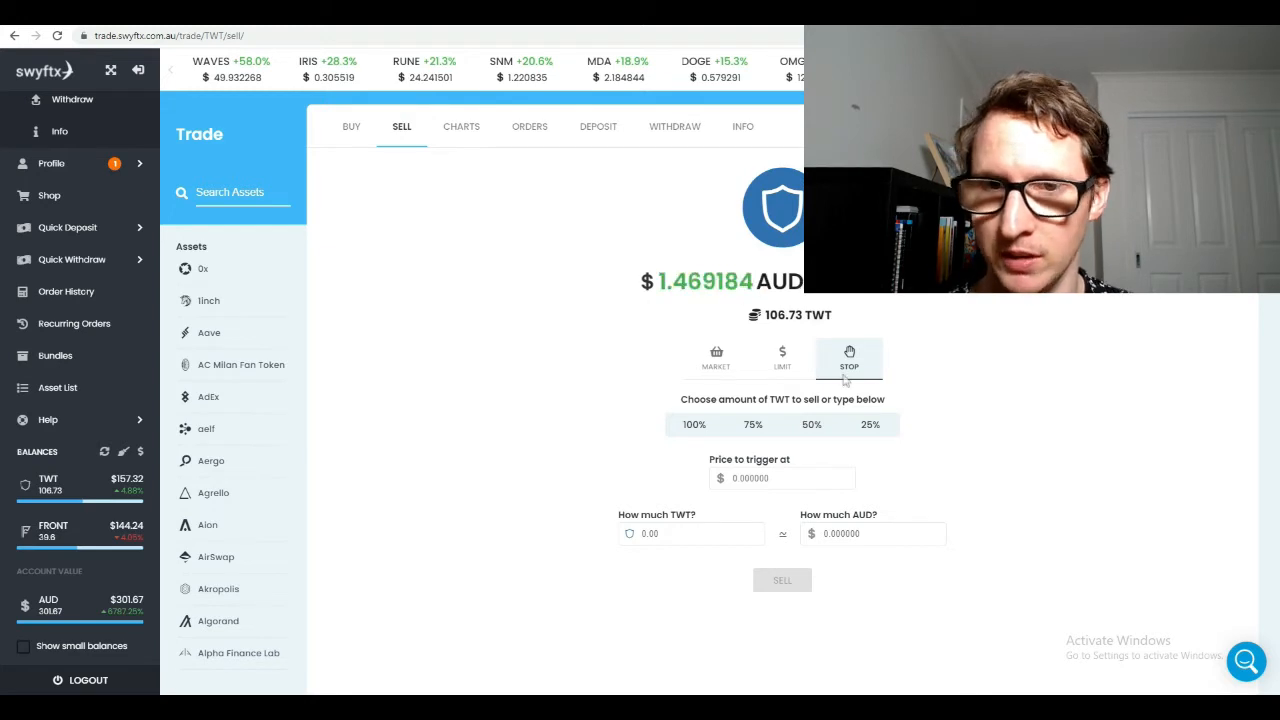
Enter a 0.90 AUD trigger price and start entering the sell amount
{"action": "scroll", "scroll_direction": "down", "scroll_amount": 3}
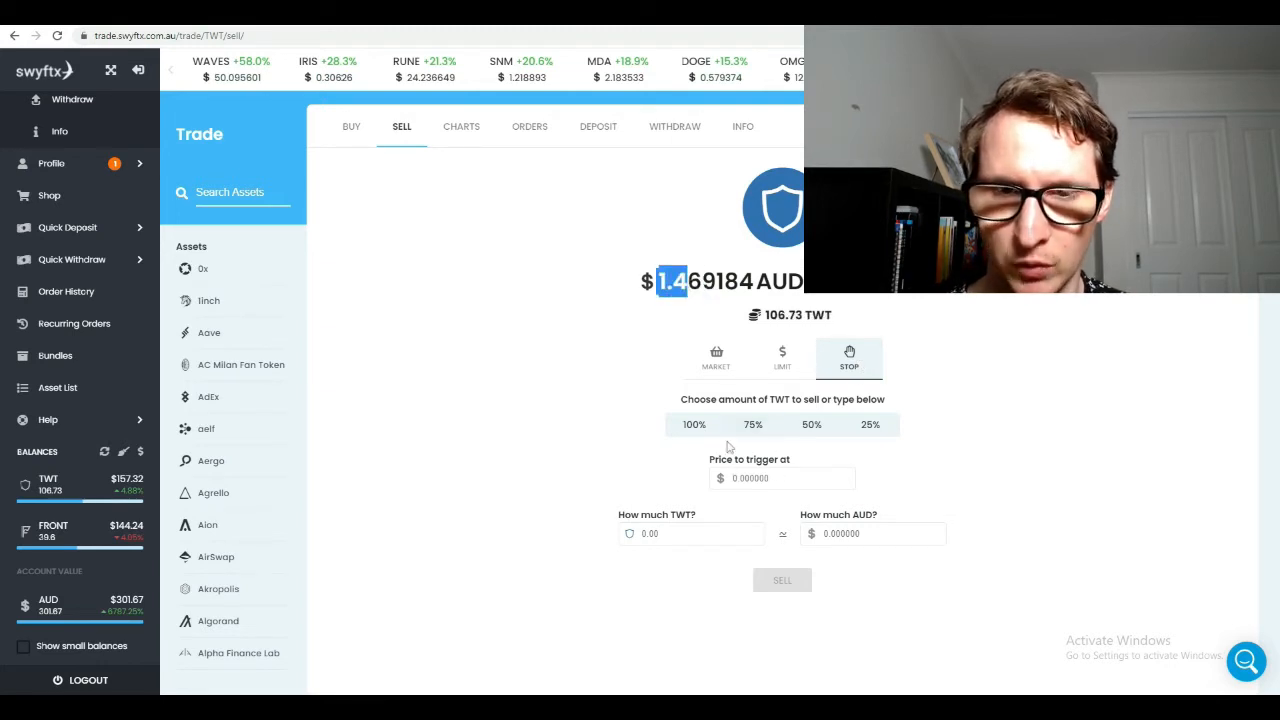
{"action": "type", "text": "0.90"}
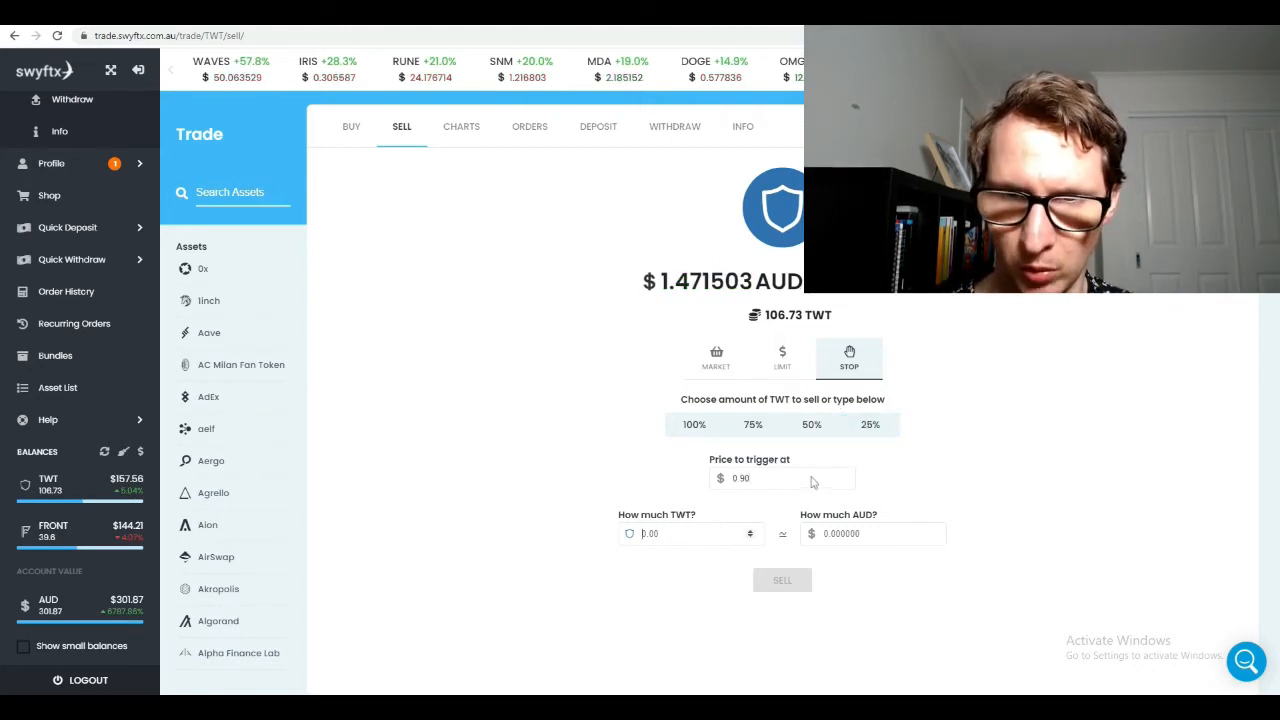
{"action": "left_click", "coordinate": [876, 532]}
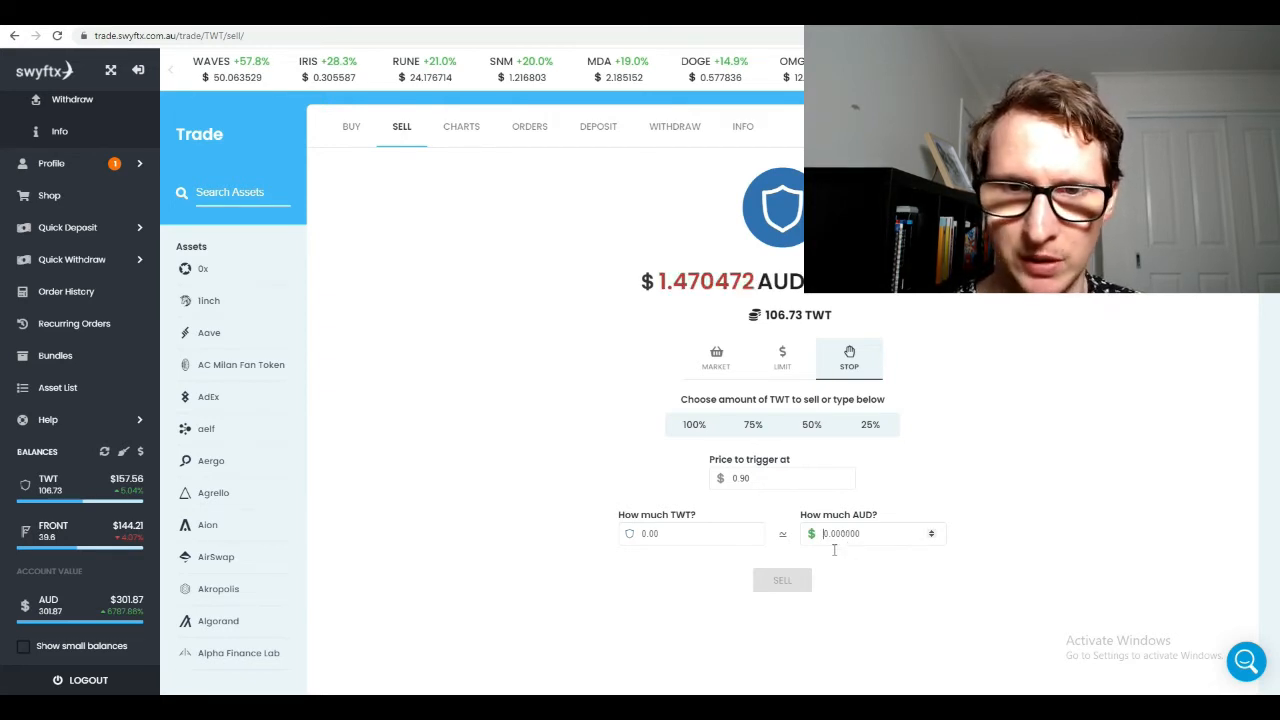
{"action": "type", "text": "7"}
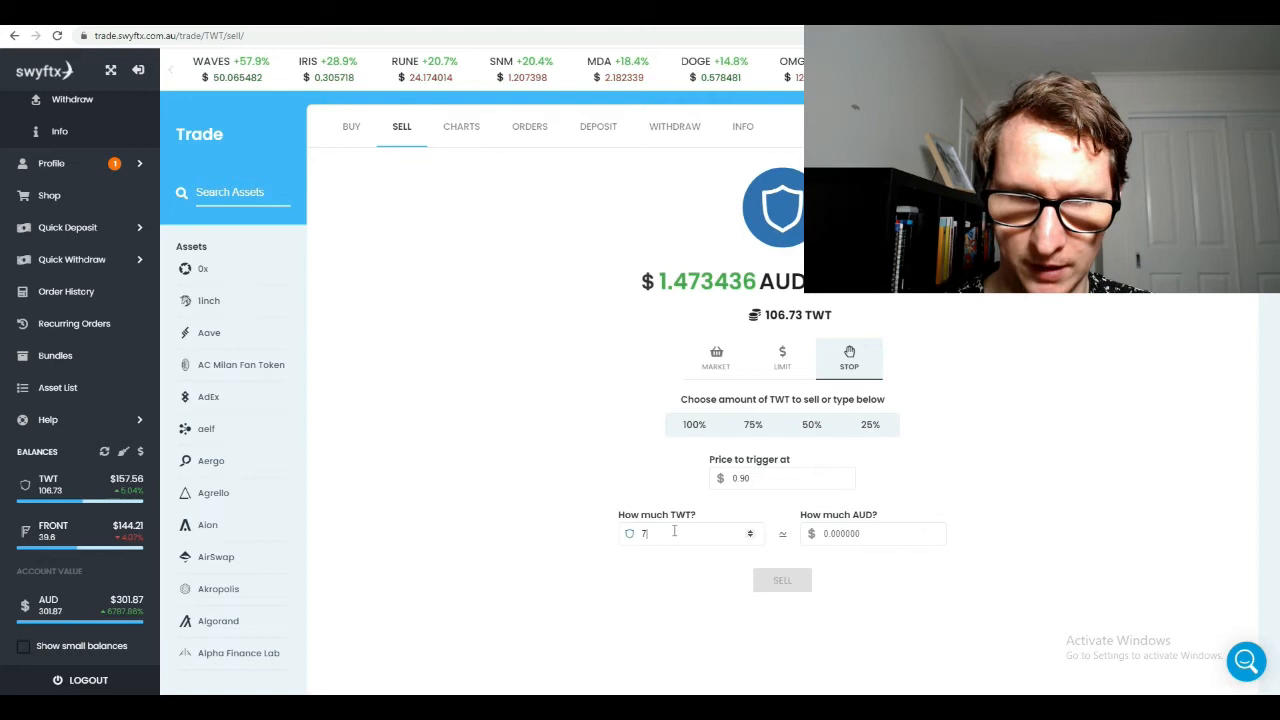
{"action": "type", "text": "0"}
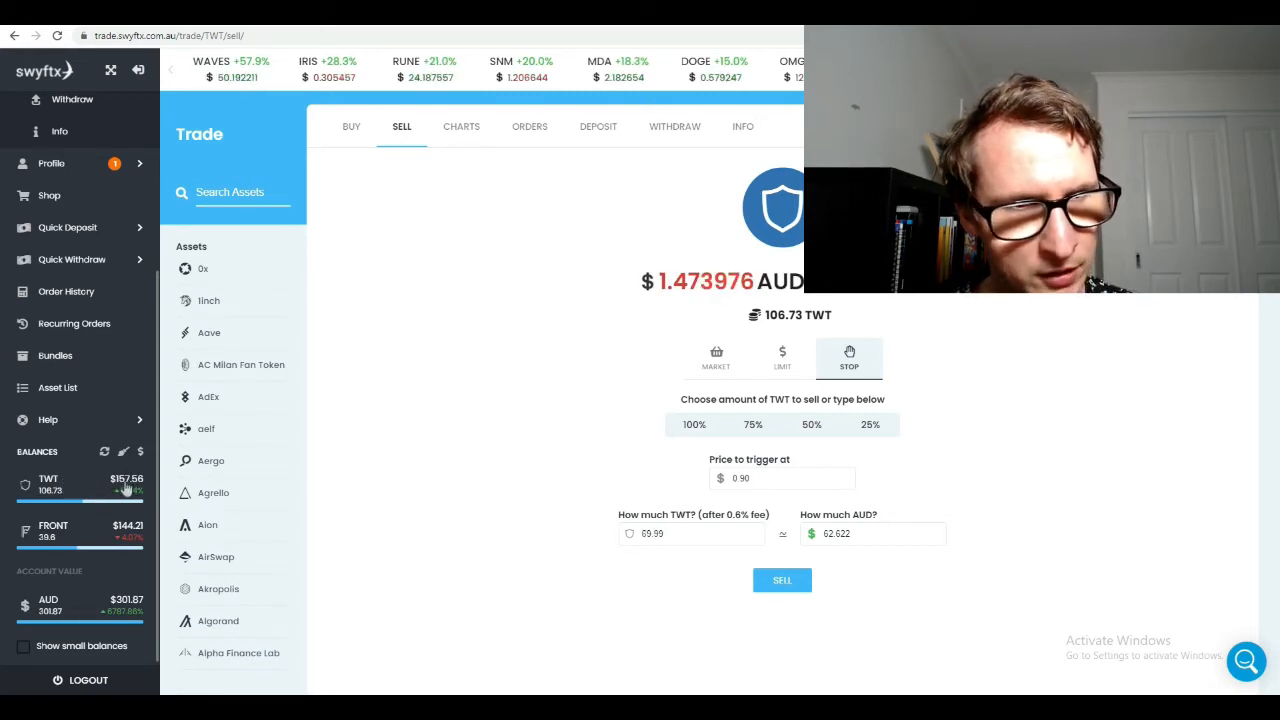
Correct the quantity to the full balance of about 106.72 TWT and submit the stop sell
{"action": "left_click", "coordinate": [870, 532]}
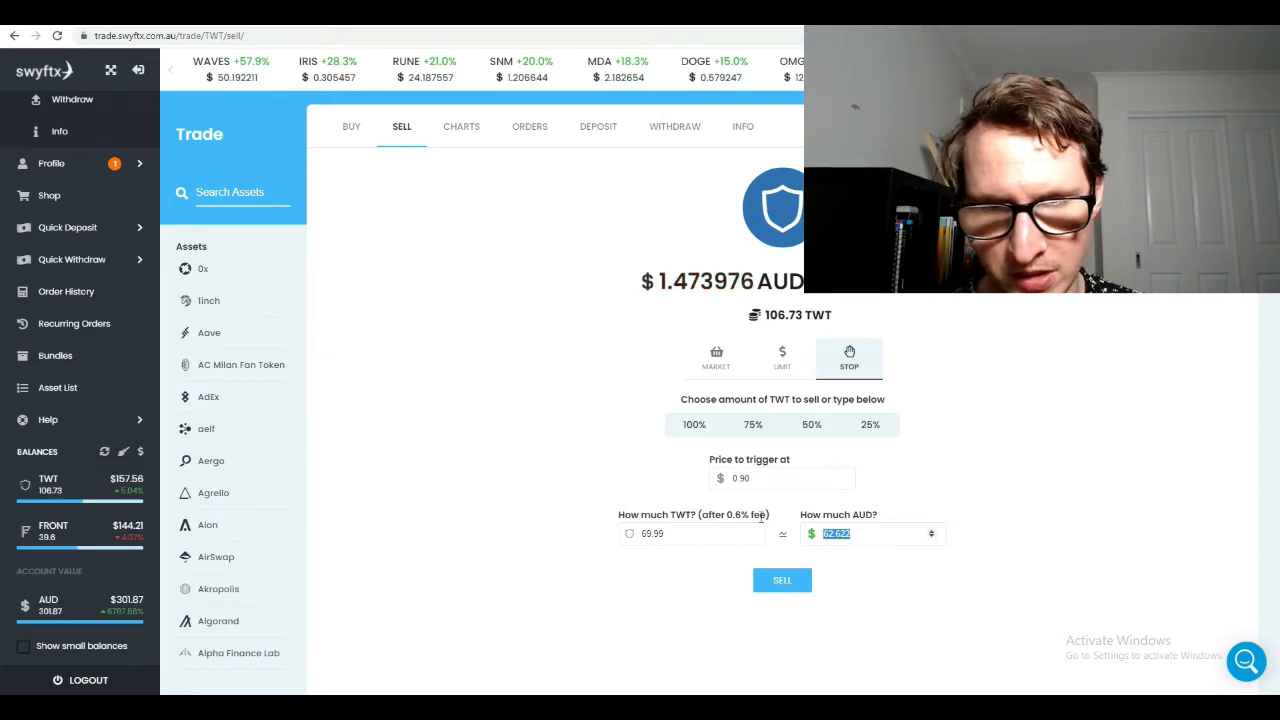
{"action": "type", "text": "100"}
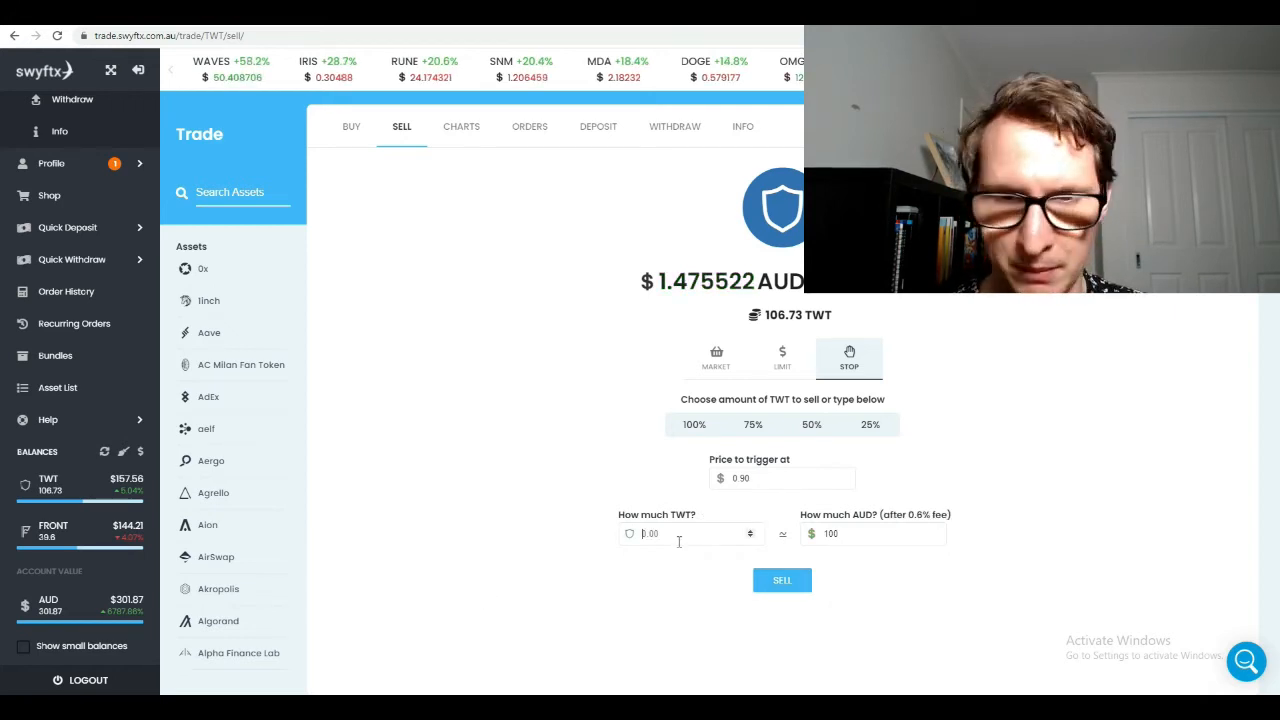
{"action": "type", "text": "106.83"}
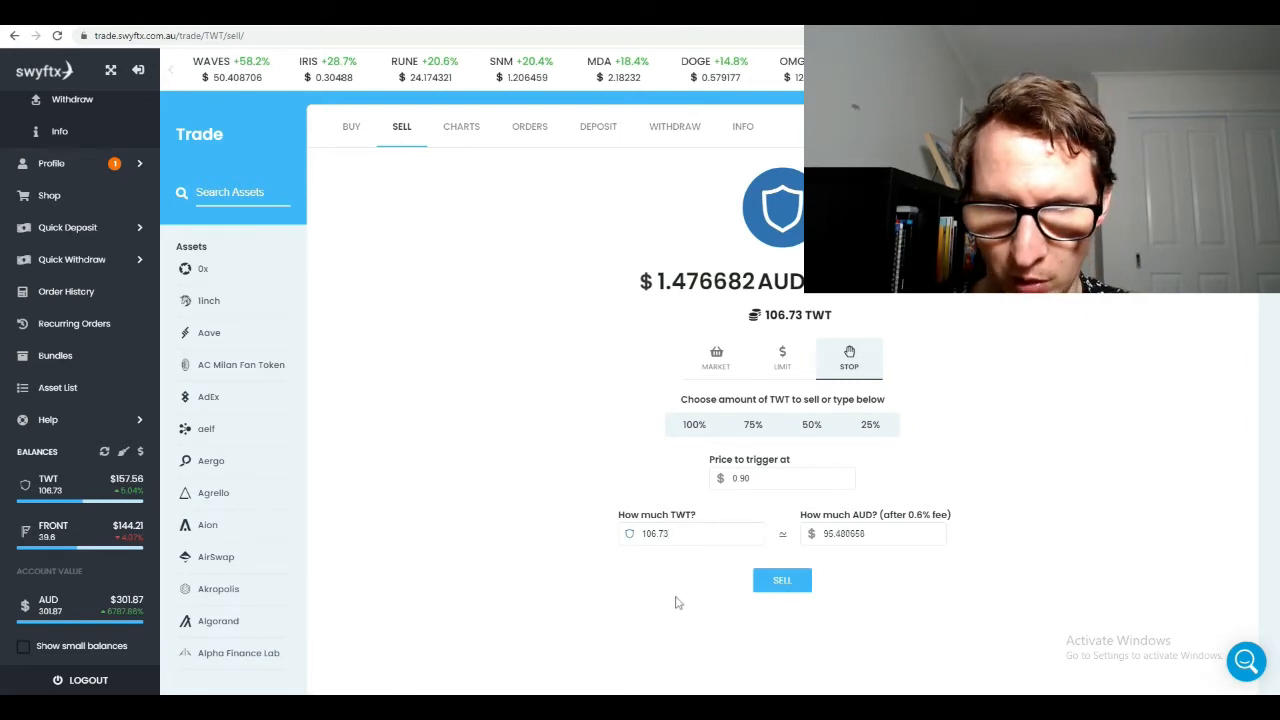
{"action": "left_click", "coordinate": [690, 532]}
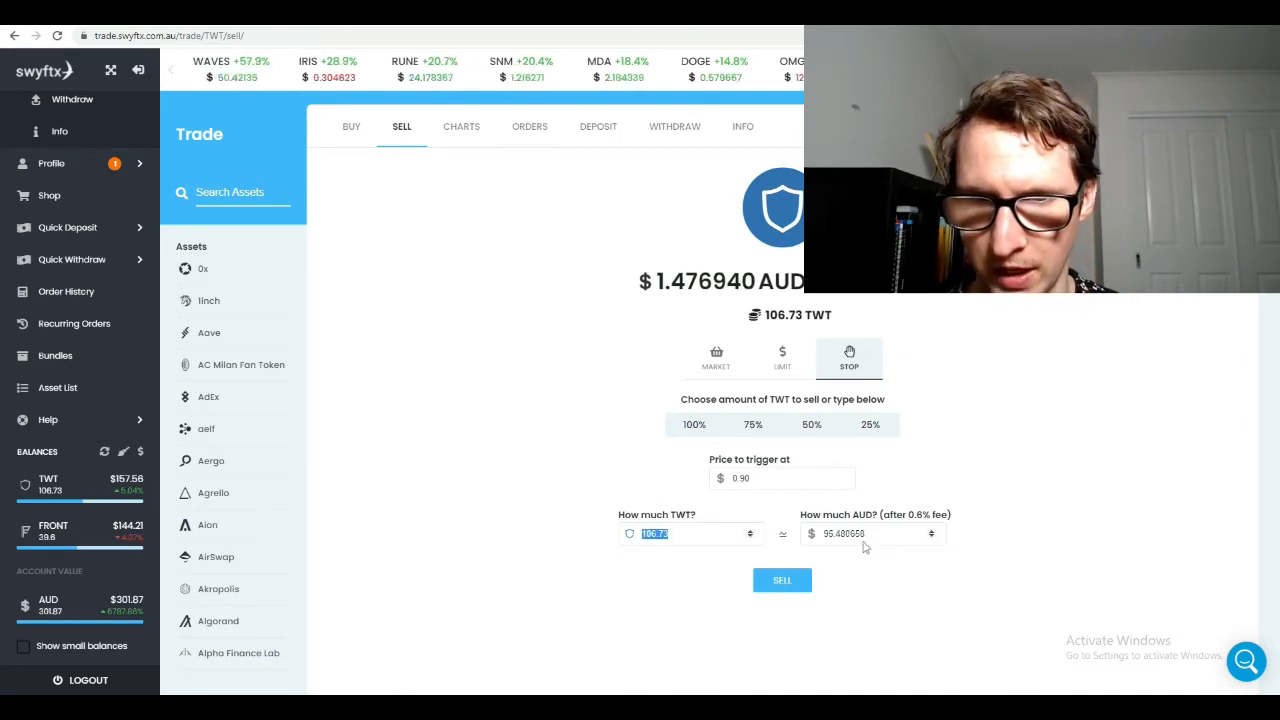
{"action": "left_click", "coordinate": [782, 476]}
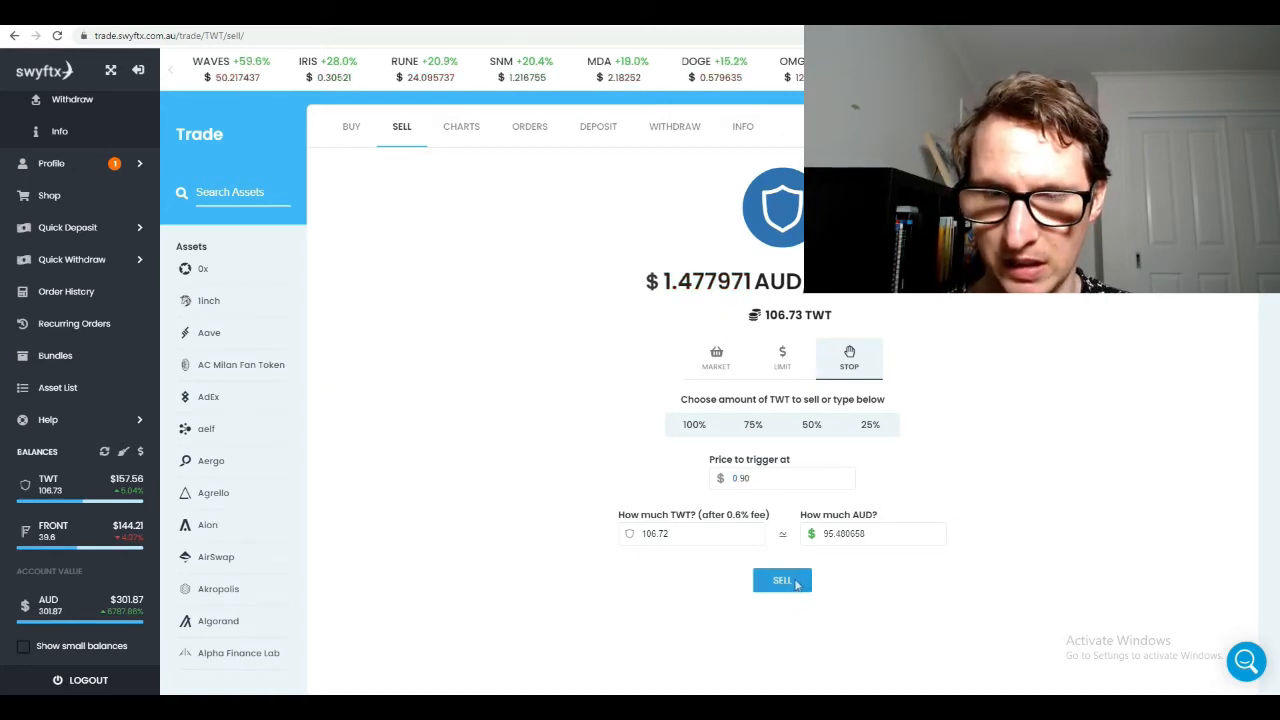
{"action": "left_click", "coordinate": [782, 580]}
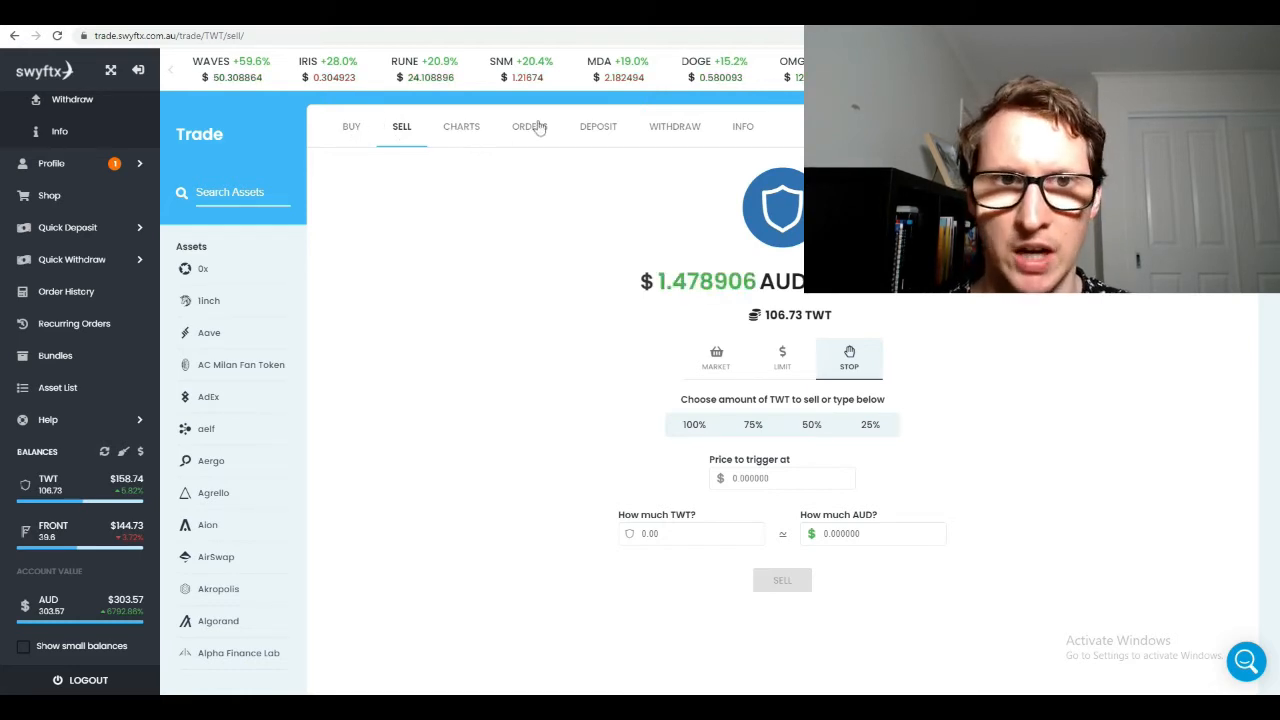
In the TWT Orders list, cancel the pending limit sell and confirm
{"action": "left_click", "coordinate": [528, 126]}
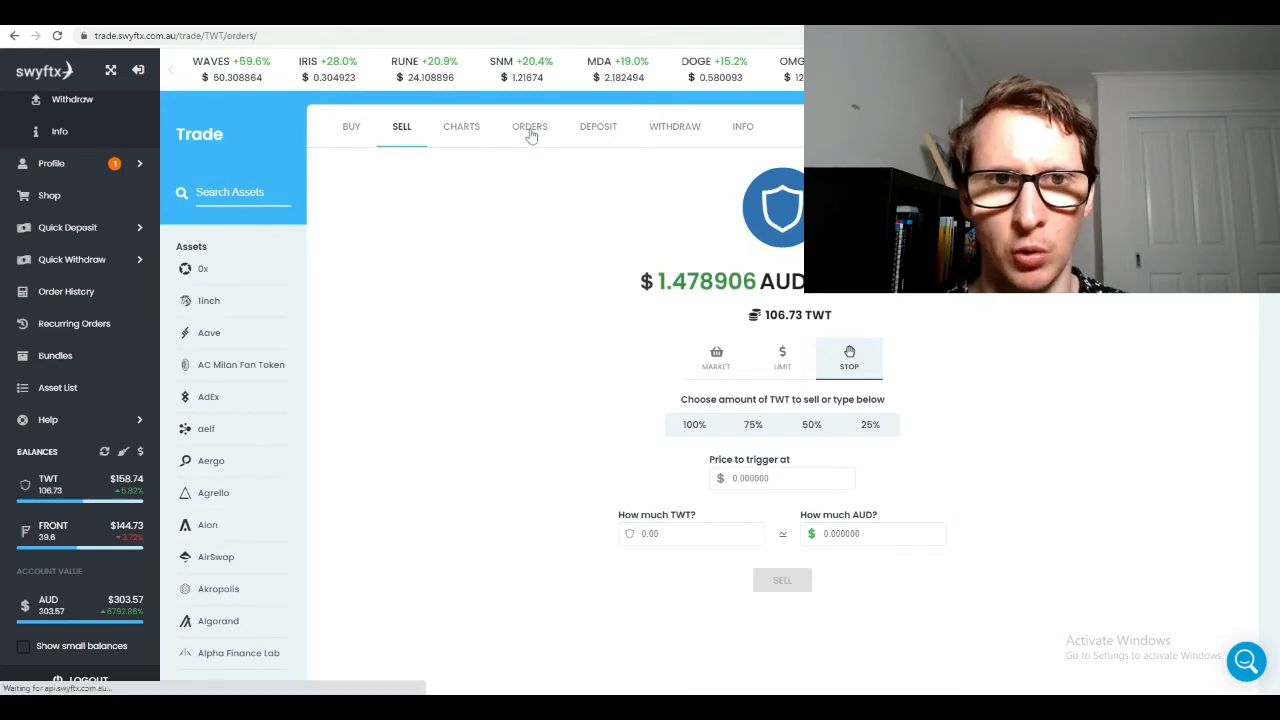
{"action": "left_click", "coordinate": [528, 126]}
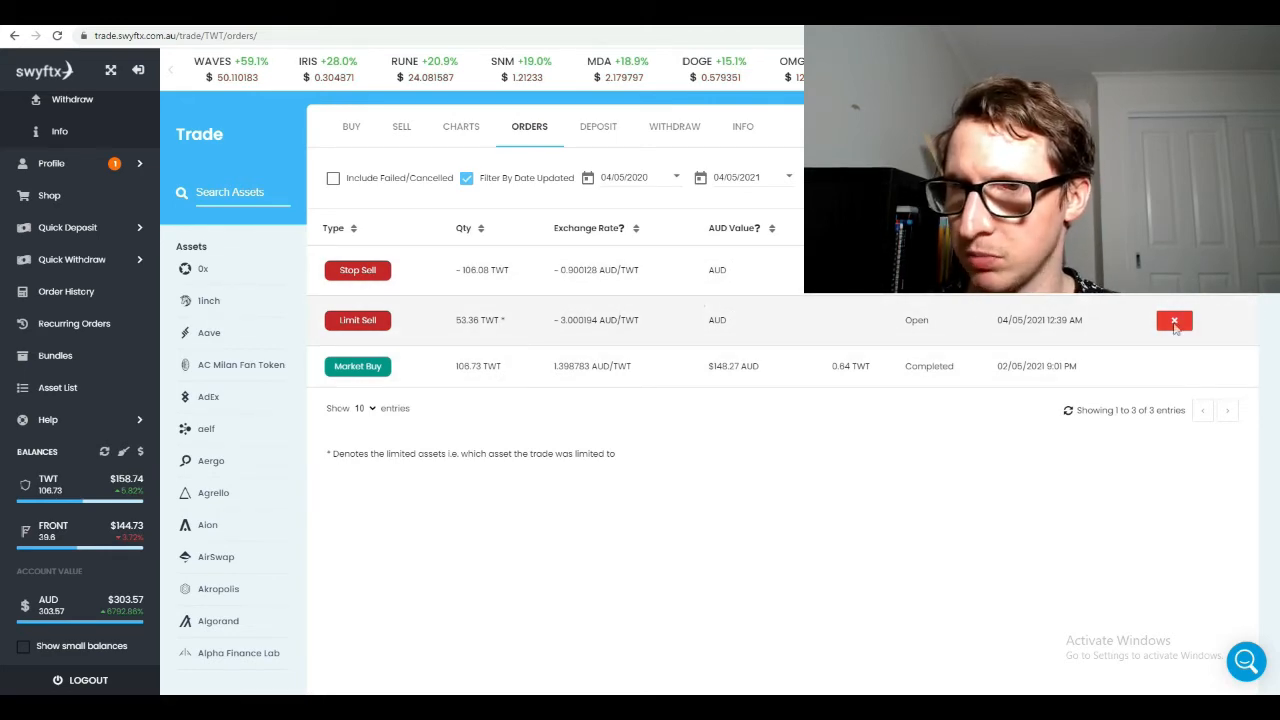
{"action": "left_click", "coordinate": [1174, 320]}
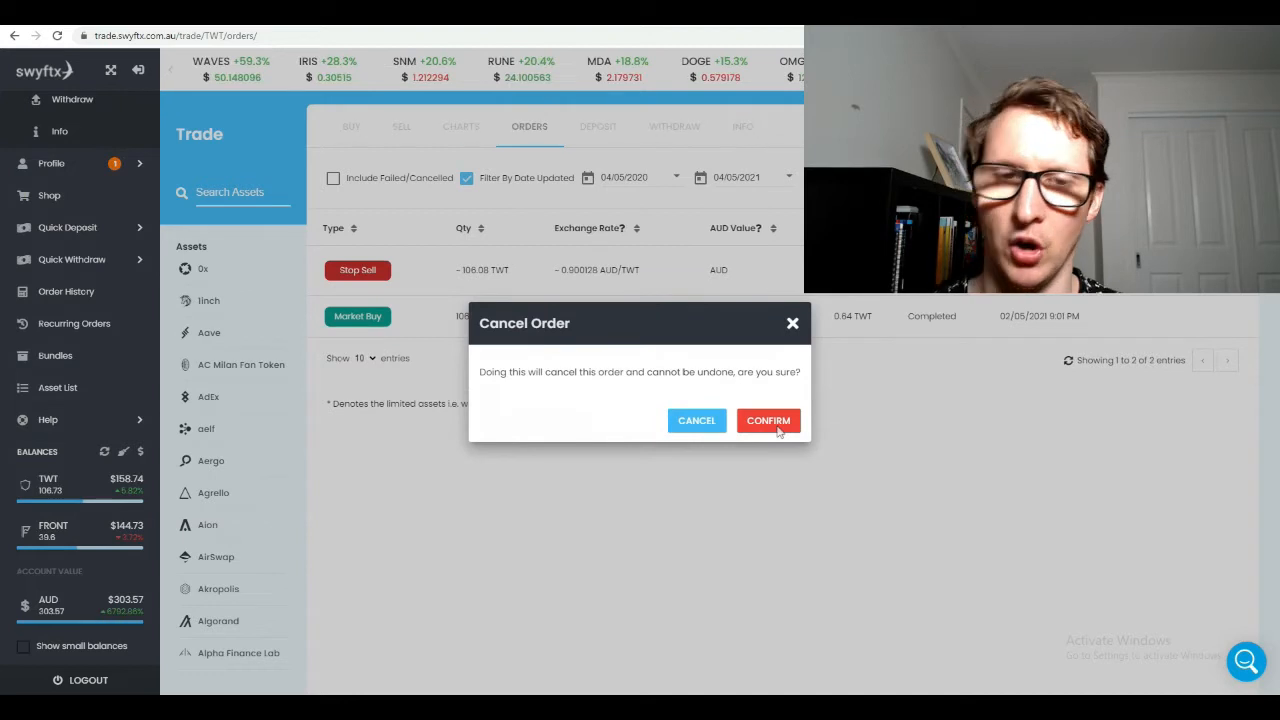
{"action": "left_click", "coordinate": [768, 420]}
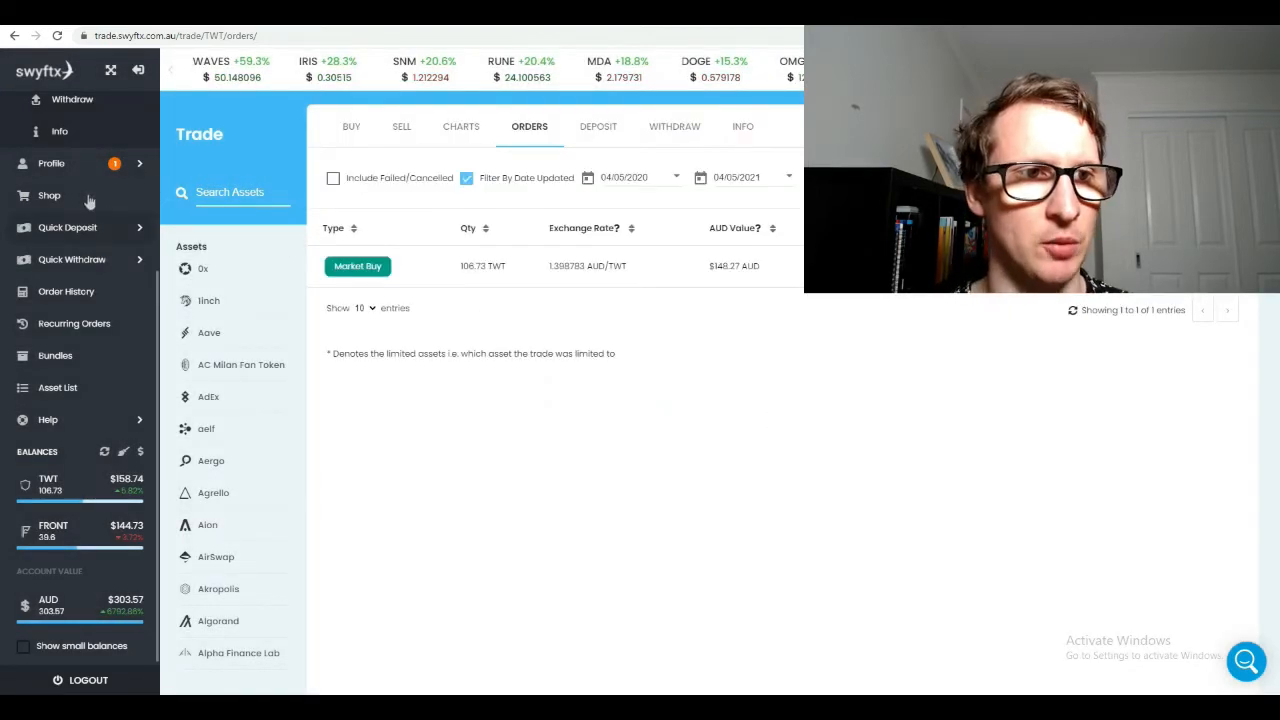
{"action": "left_click", "coordinate": [52, 166]}
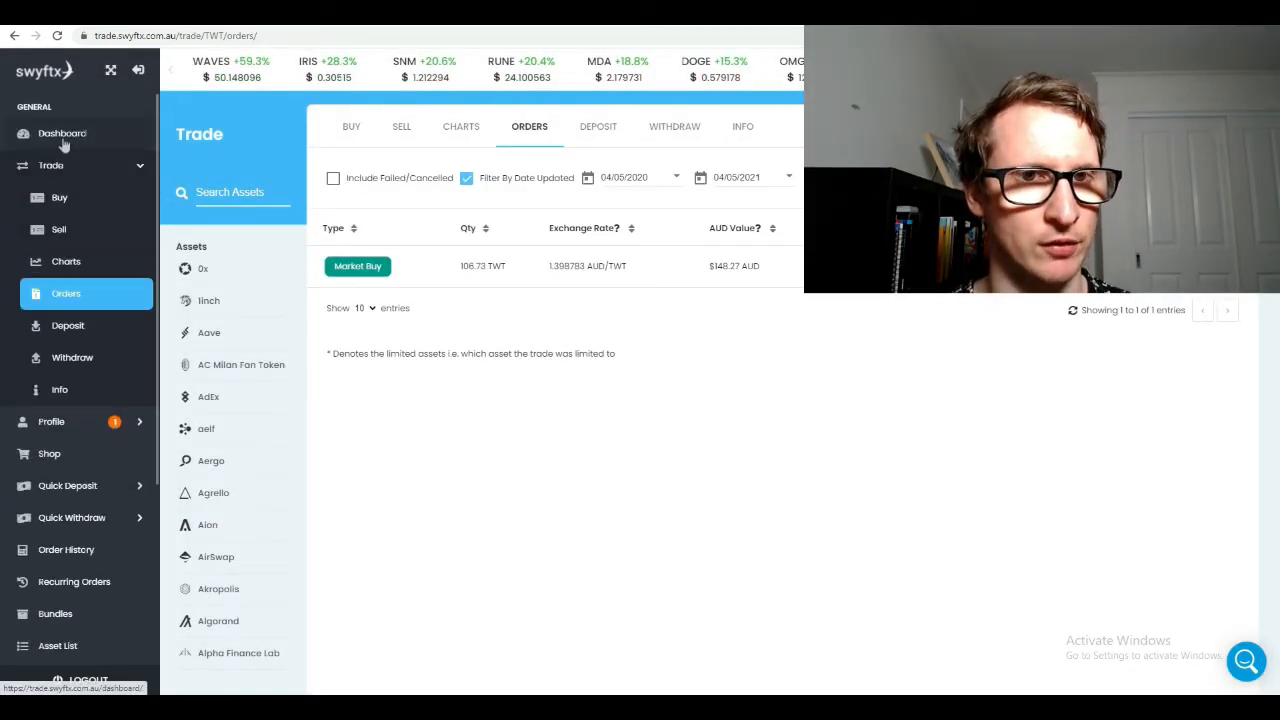
Go to the dashboard and open the Portfolio Tracking announcement via More Info
{"action": "left_click", "coordinate": [62, 132]}
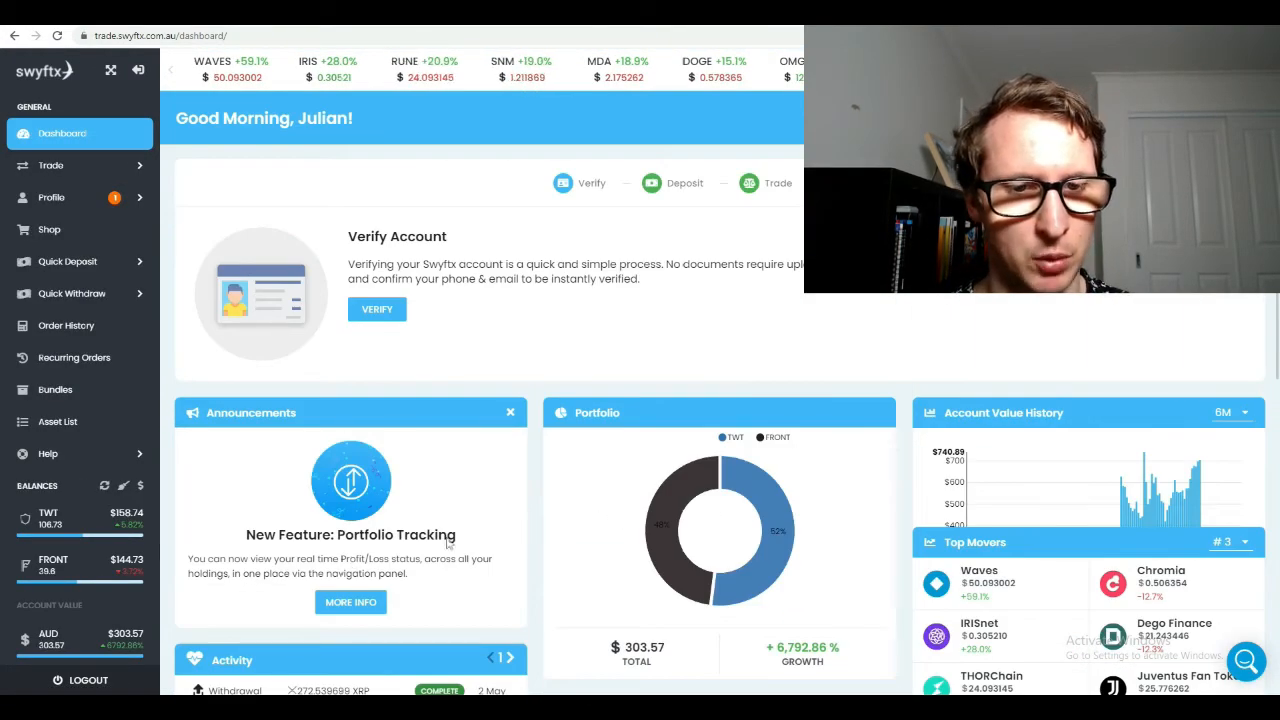
{"action": "left_click", "coordinate": [350, 600]}
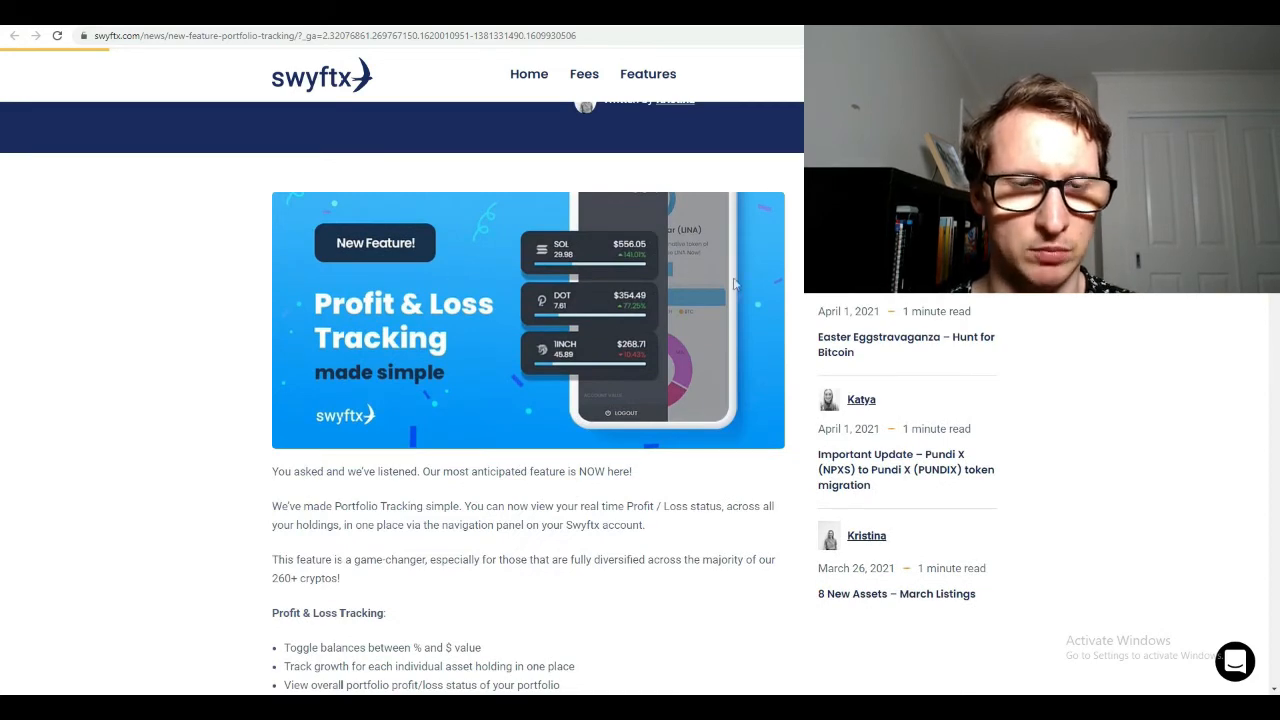
{"action": "scroll", "scroll_direction": "down", "scroll_amount": 3}
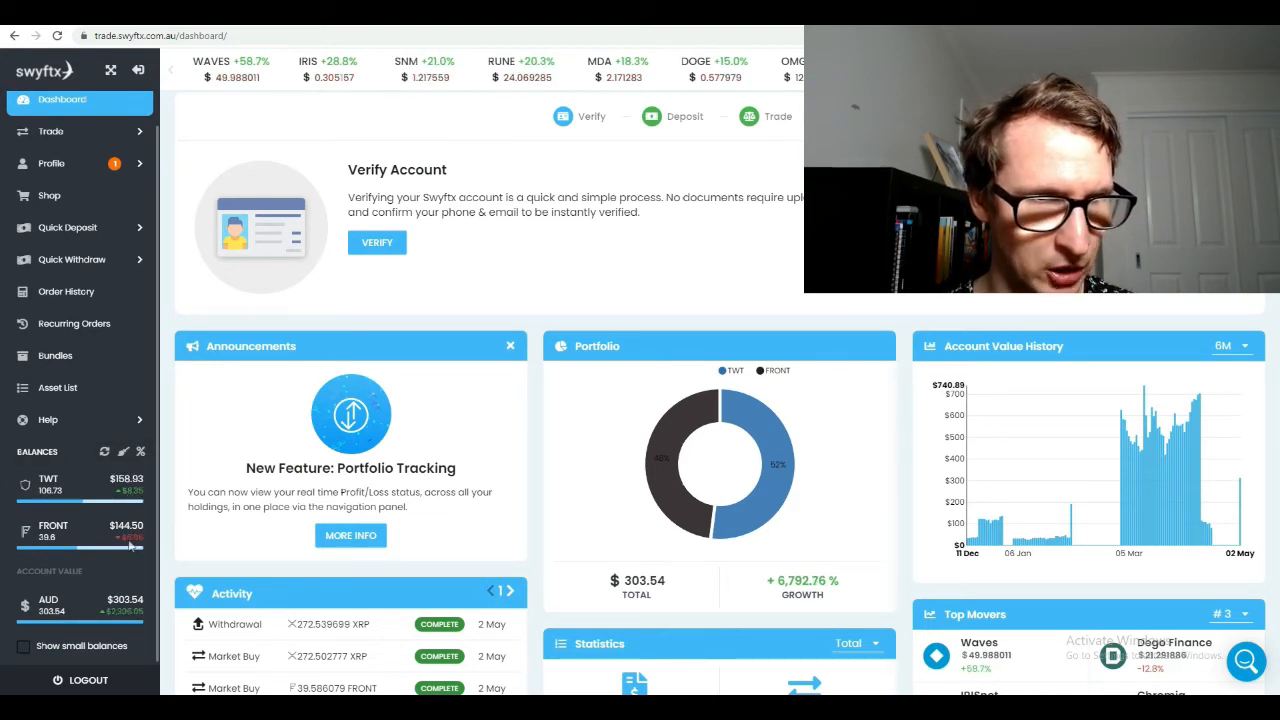
{"action": "mouse_move", "coordinate": [140, 504]}
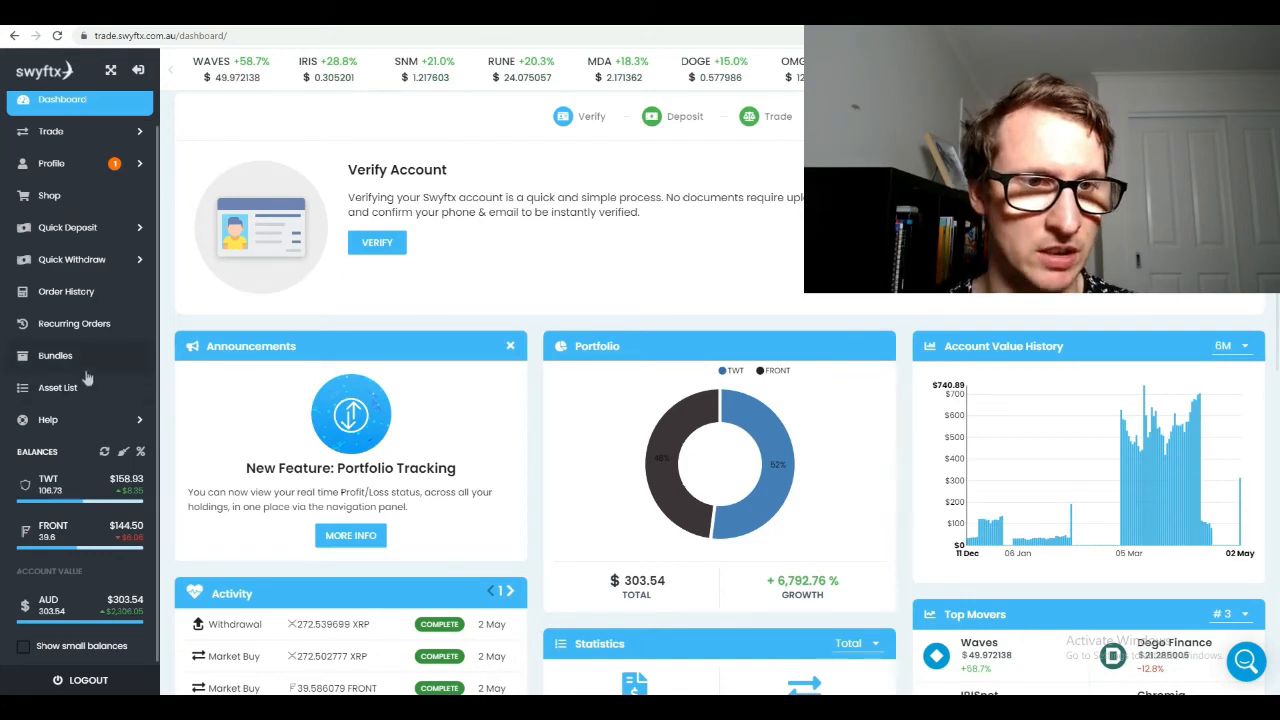
Scroll the announcement article down to the Historical Account Value section
{"action": "left_click", "coordinate": [350, 536]}
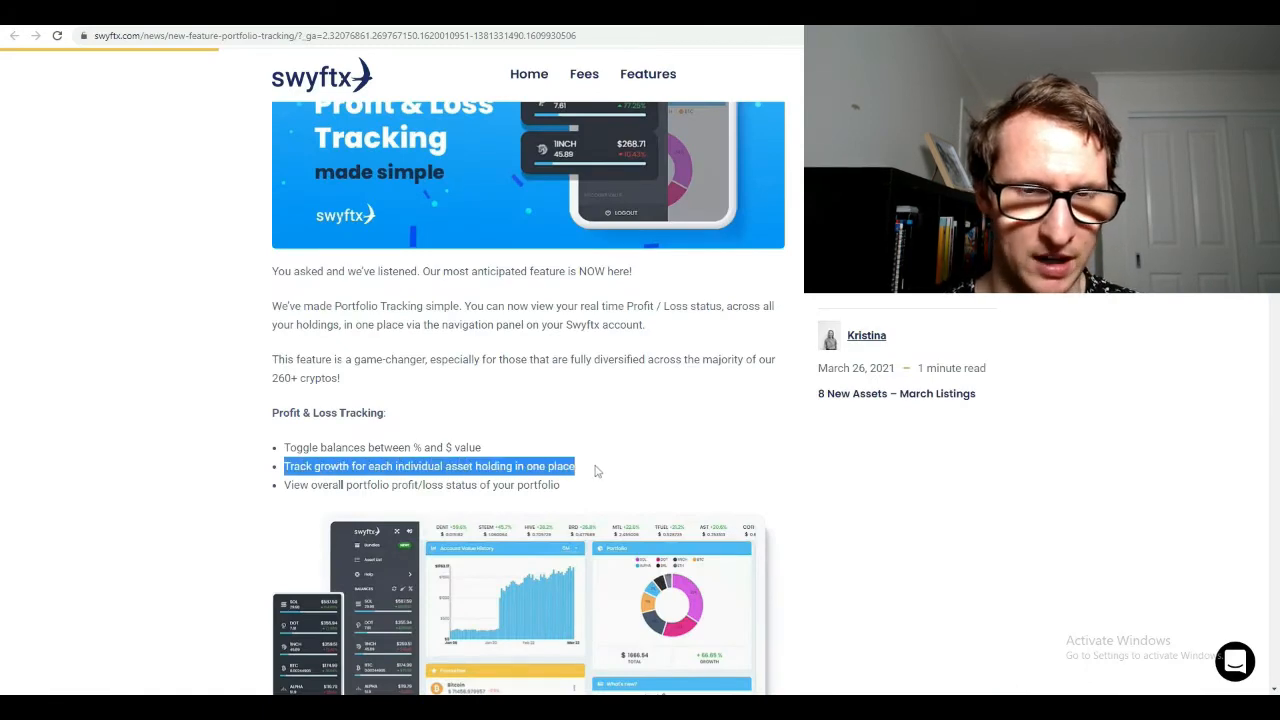
{"action": "scroll", "scroll_direction": "down", "scroll_amount": 3}
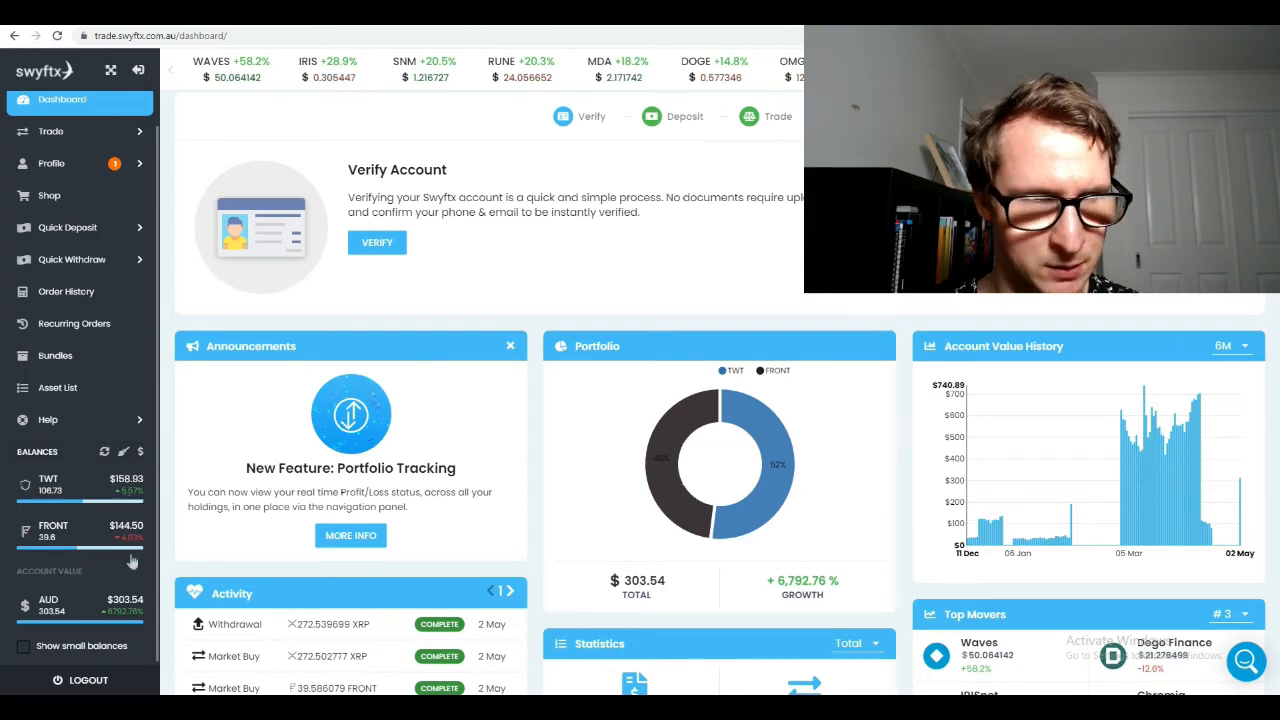
{"action": "mouse_move", "coordinate": [320, 136]}
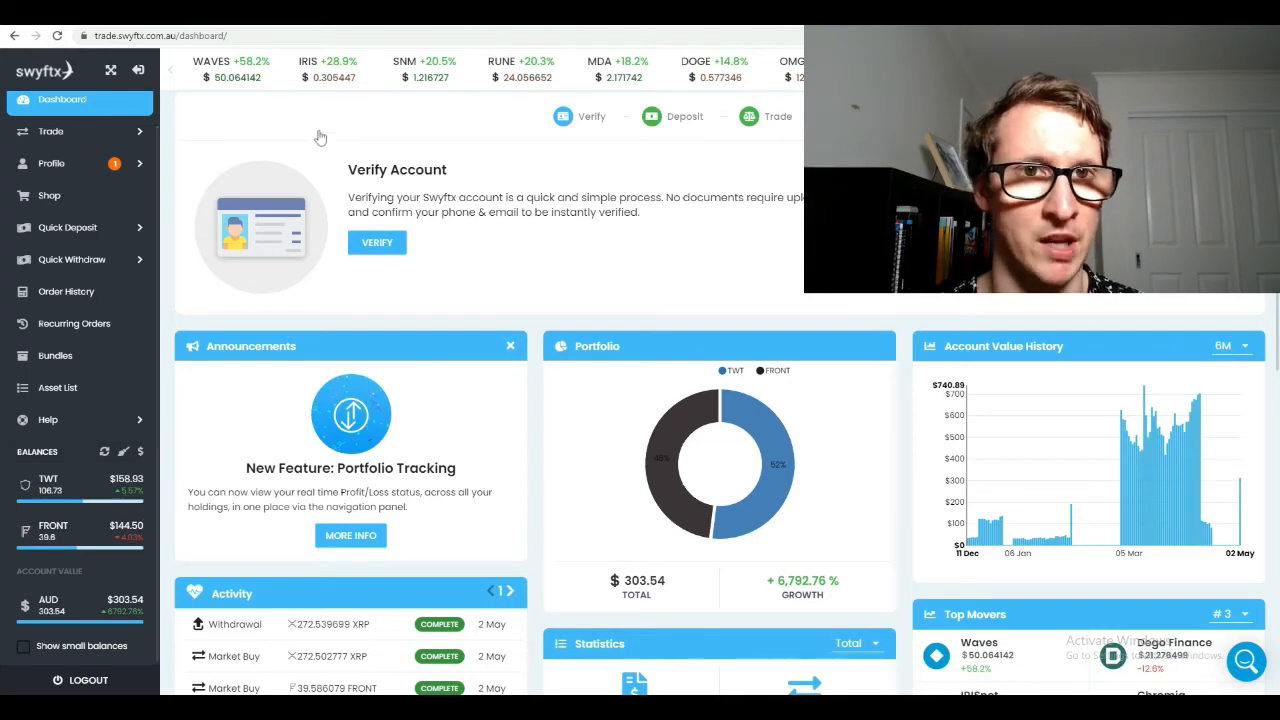
{"action": "left_click", "coordinate": [350, 536]}
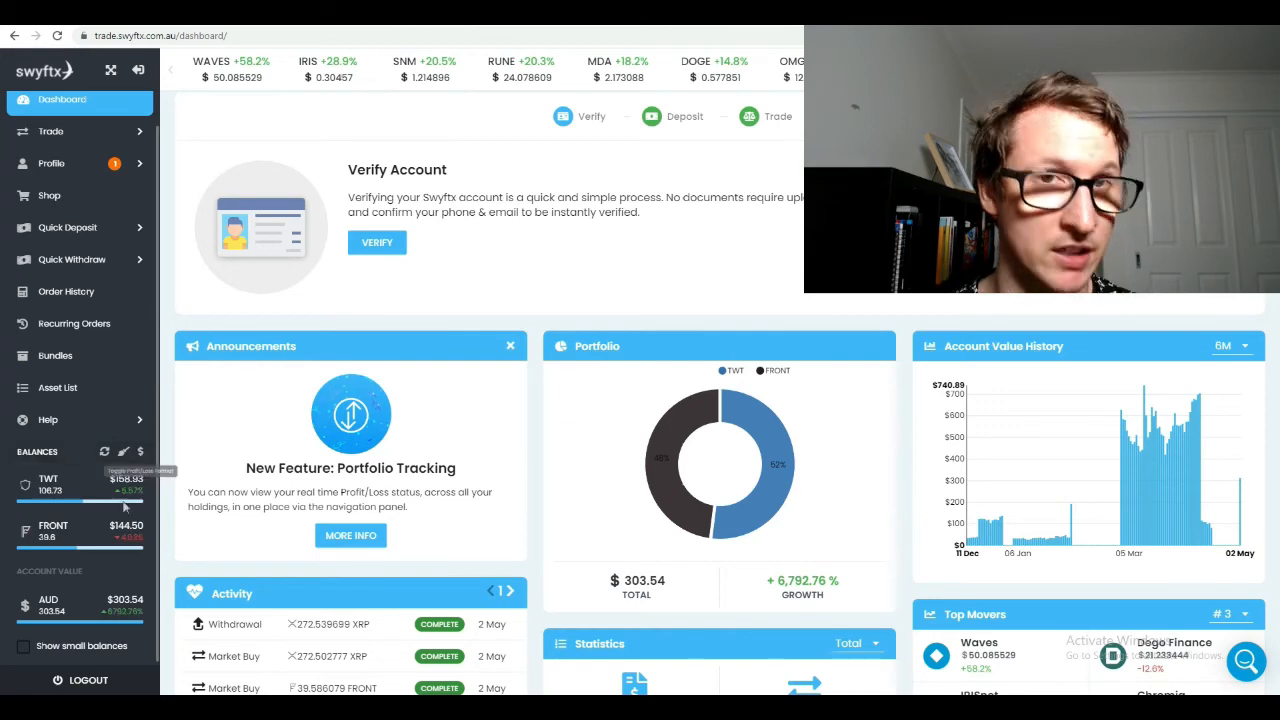
{"action": "left_click", "coordinate": [350, 536]}
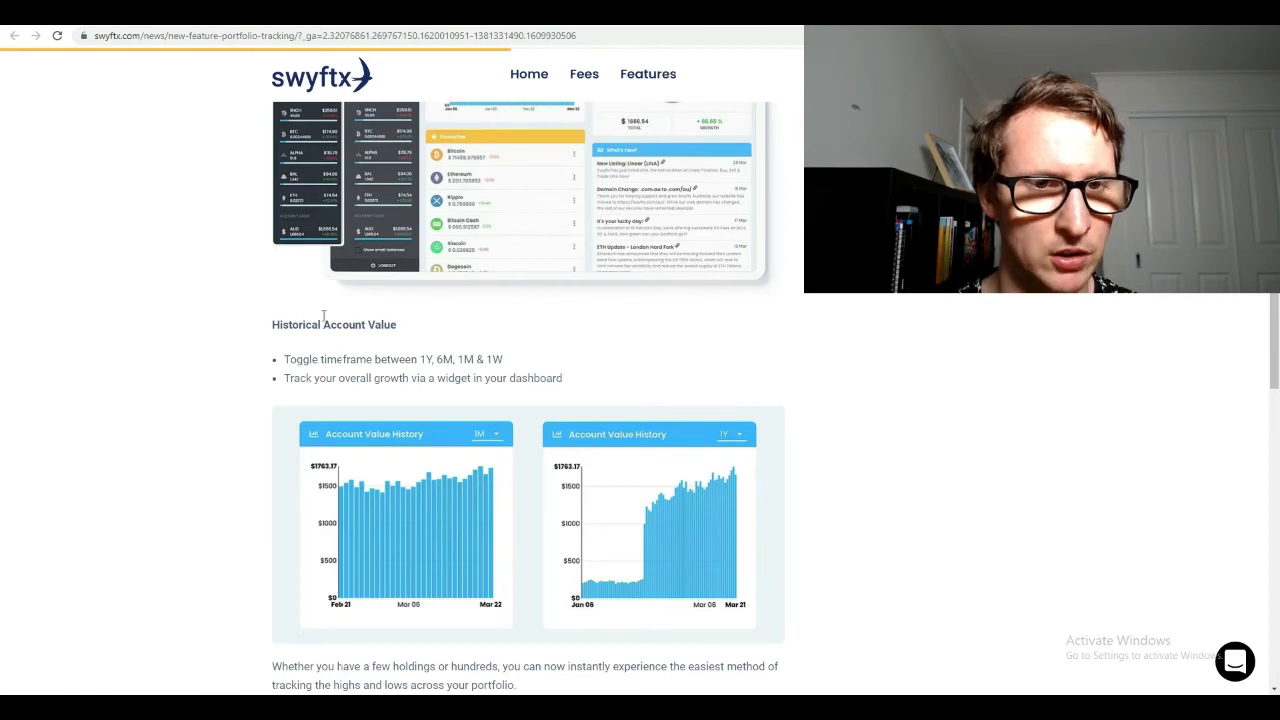
Return to the dashboard to review the portfolio donut, account value history and statistics
{"action": "left_click_drag", "start_coordinate": [284, 378], "coordinate": [368, 378]}
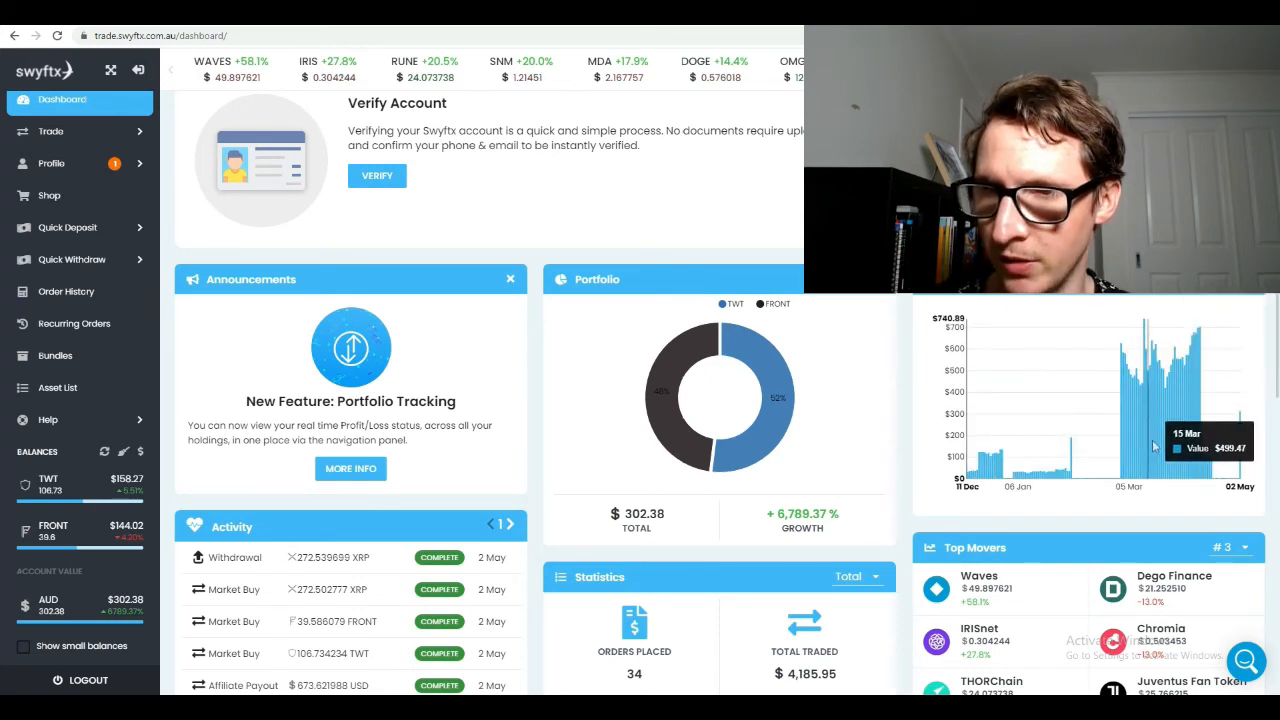
{"action": "mouse_move", "coordinate": [1120, 452]}
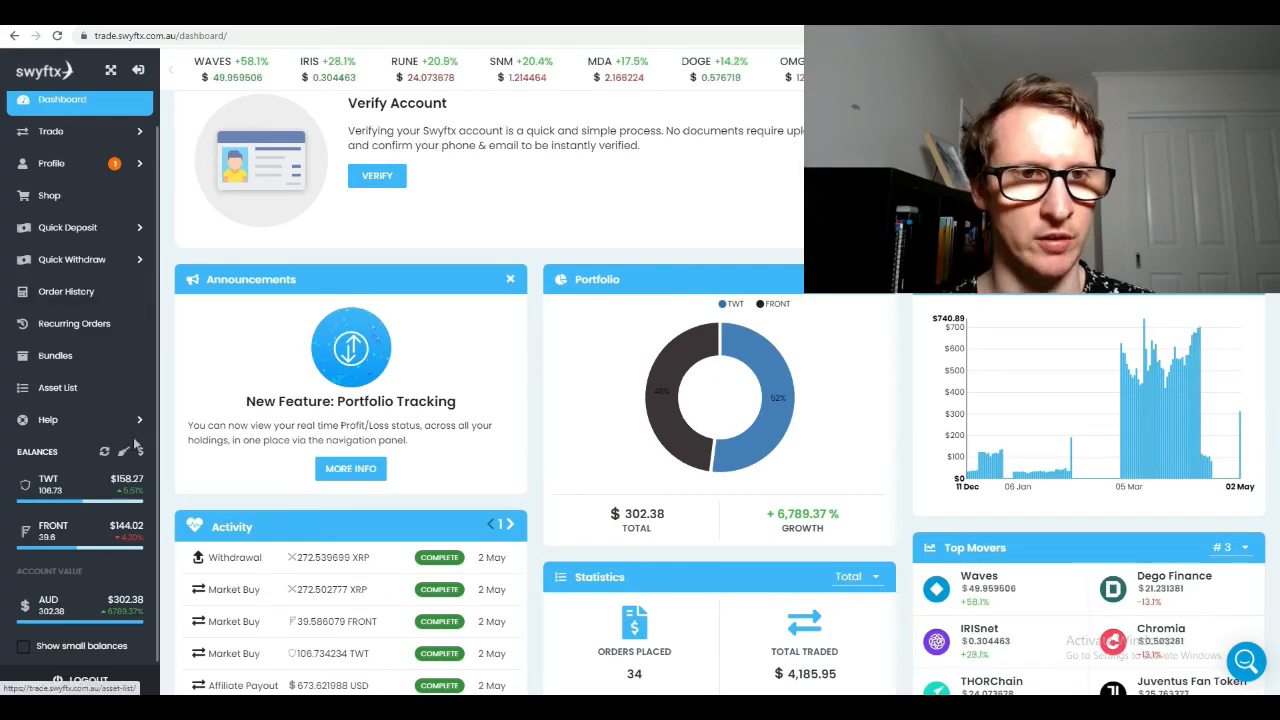
{"action": "left_click", "coordinate": [350, 468]}
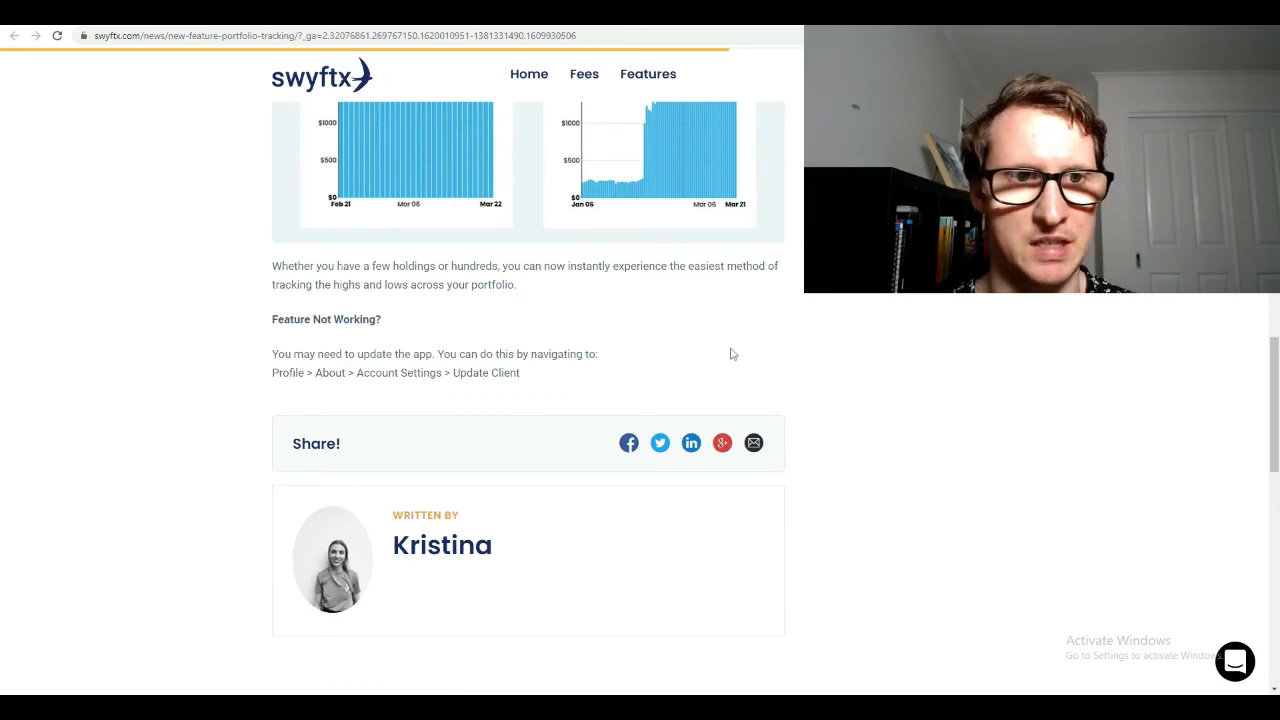
{"action": "mouse_move", "coordinate": [580, 340]}
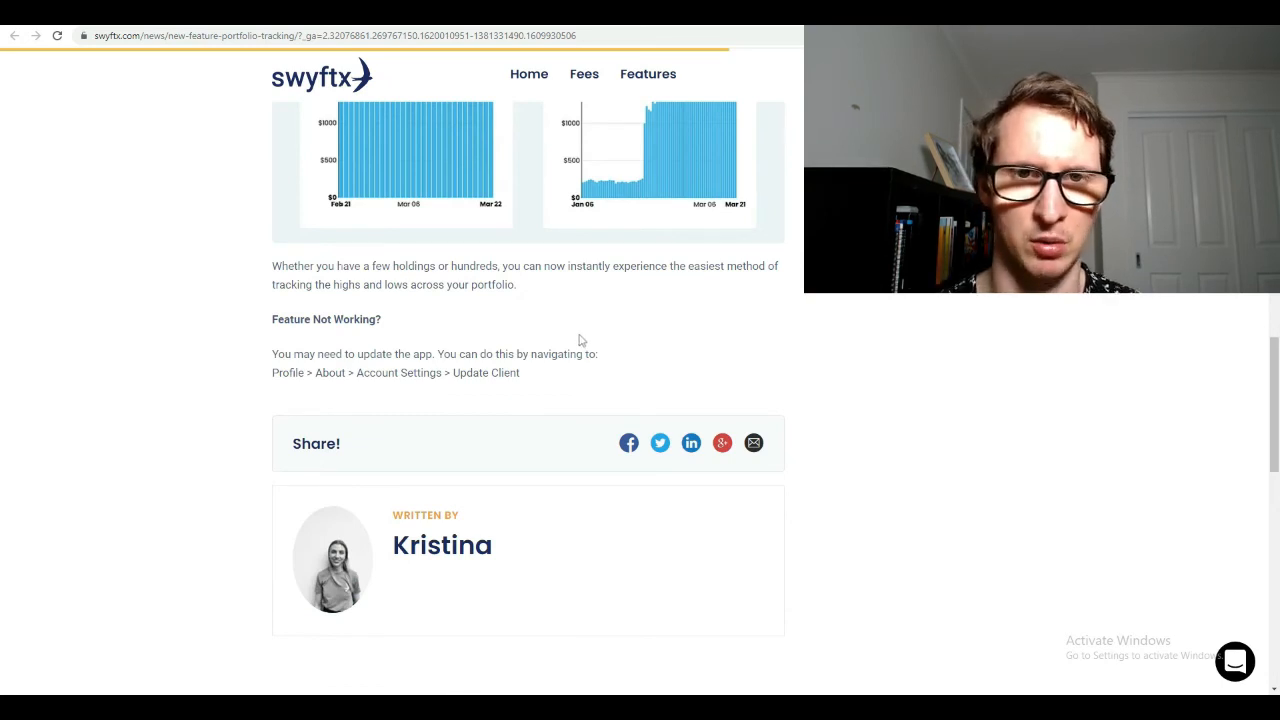
{"action": "scroll", "scroll_direction": "up", "scroll_amount": 3}
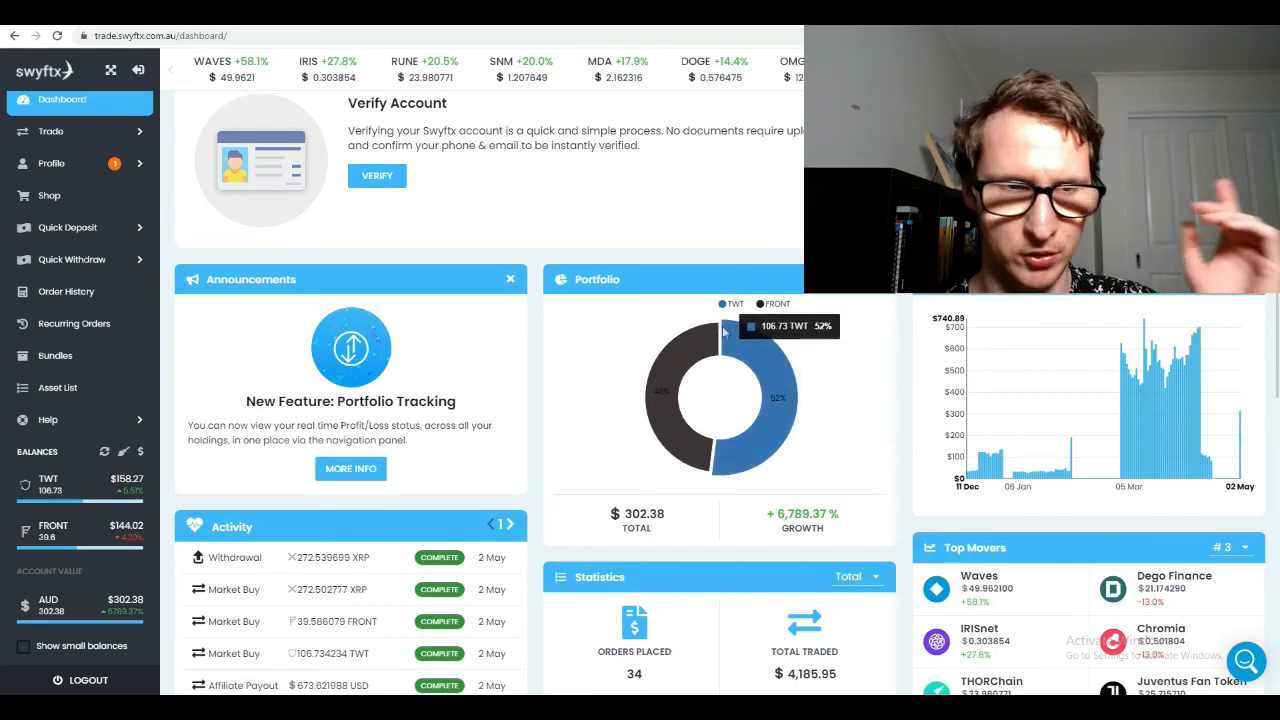
{"action": "mouse_move", "coordinate": [768, 374]}
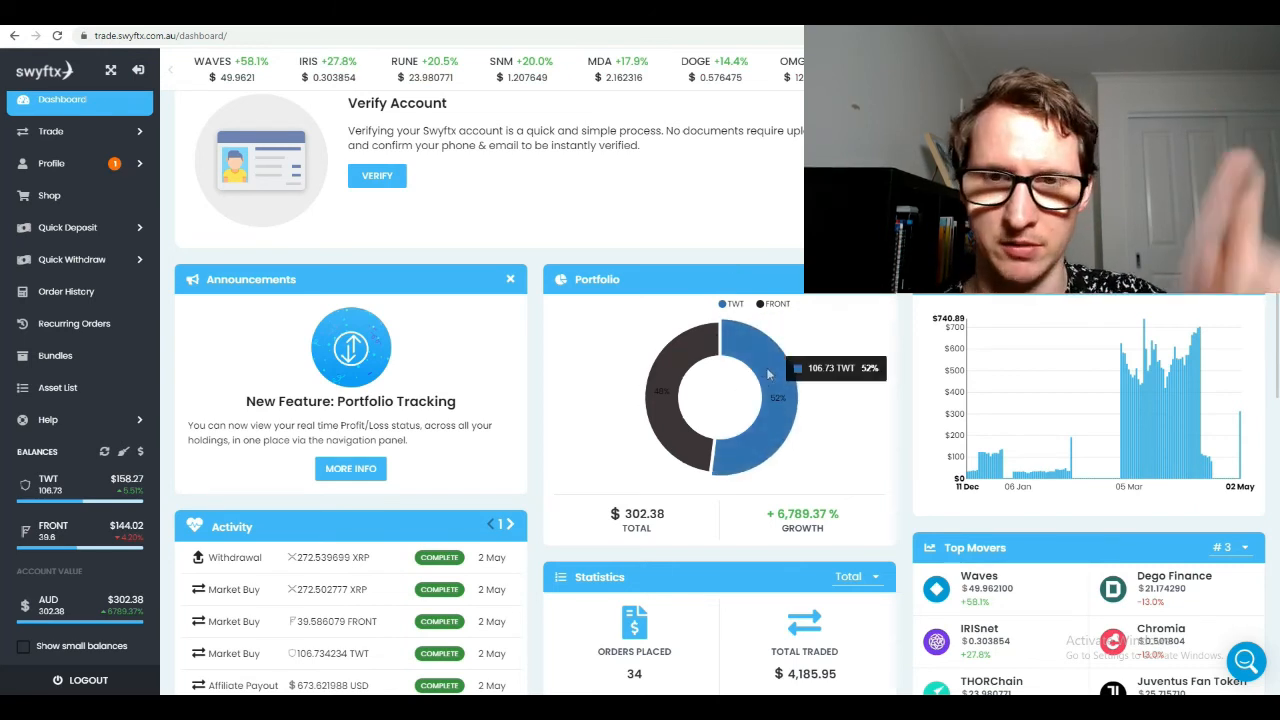
{"action": "mouse_move", "coordinate": [736, 186]}
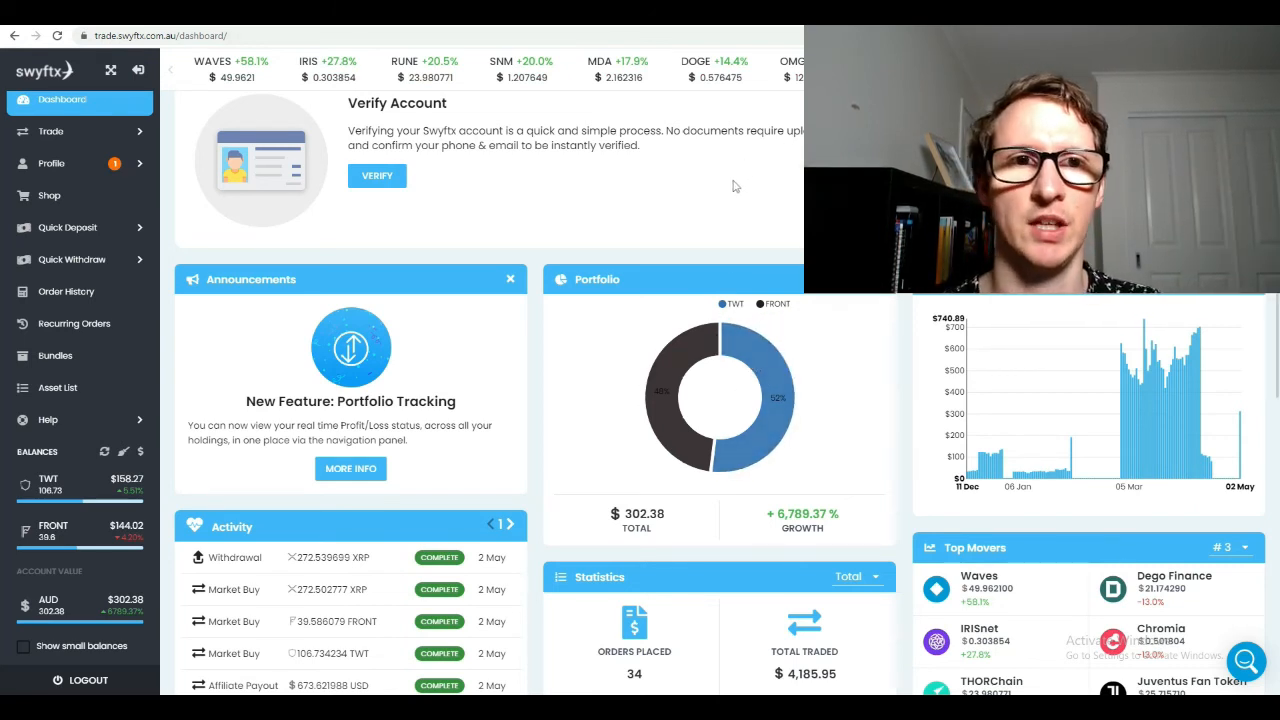